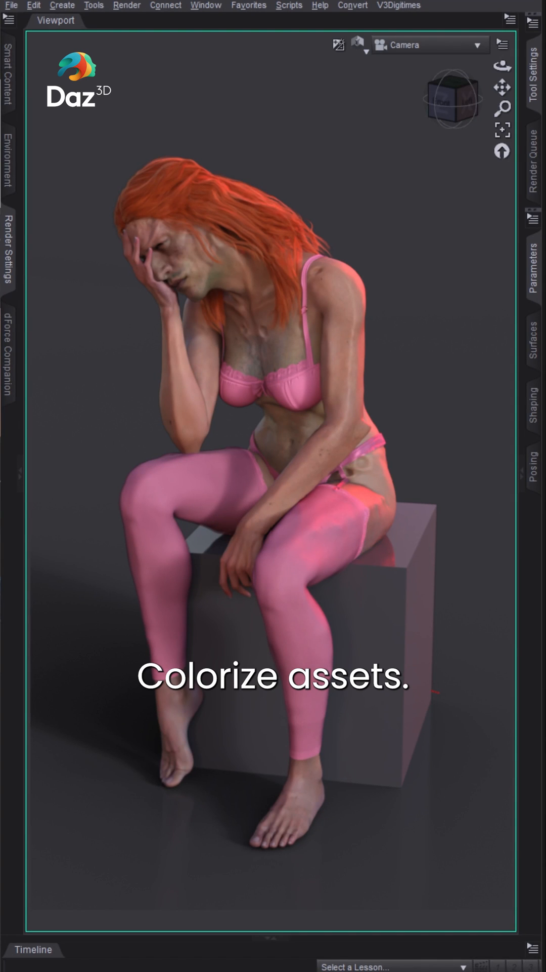
pyautogui.moveTo(271, 328)
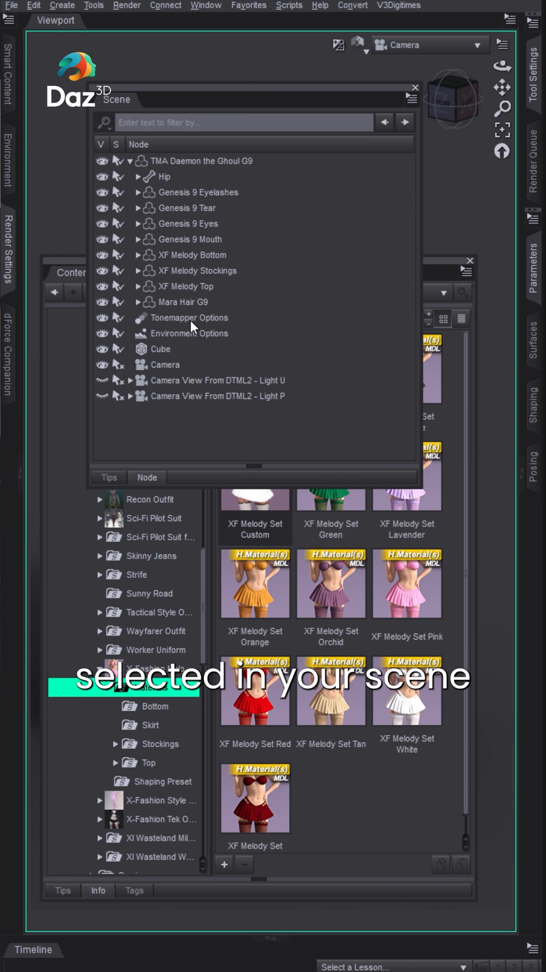
# Step: Apply the XF Melody Set Custom material to the selected Bottom, Stockings and Top, turning them white
pyautogui.click(204, 270)
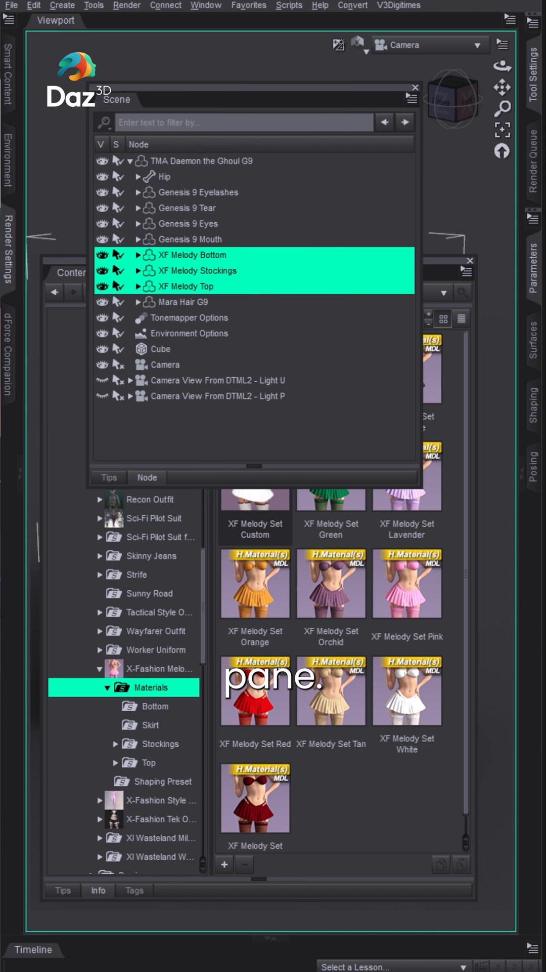
pyautogui.click(415, 87)
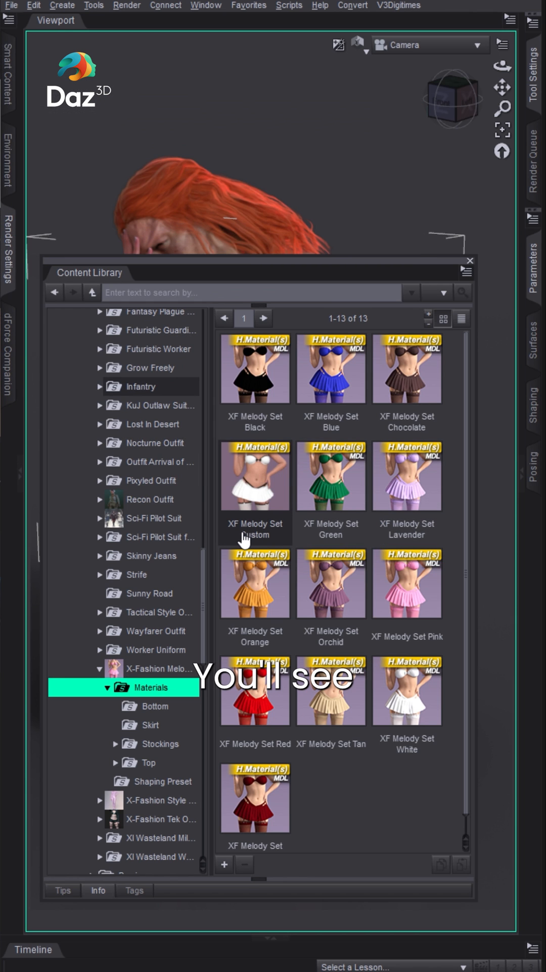
pyautogui.moveTo(254, 532)
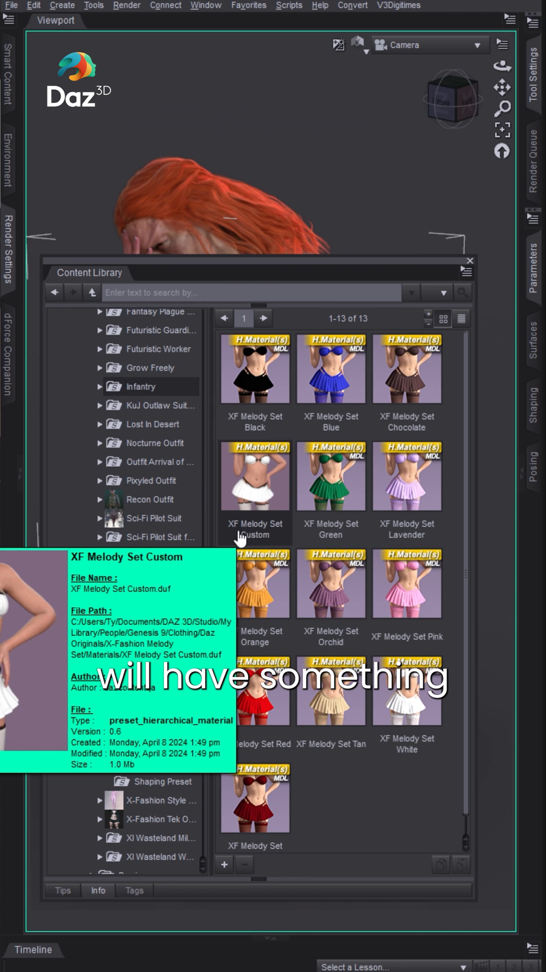
pyautogui.moveTo(263, 486)
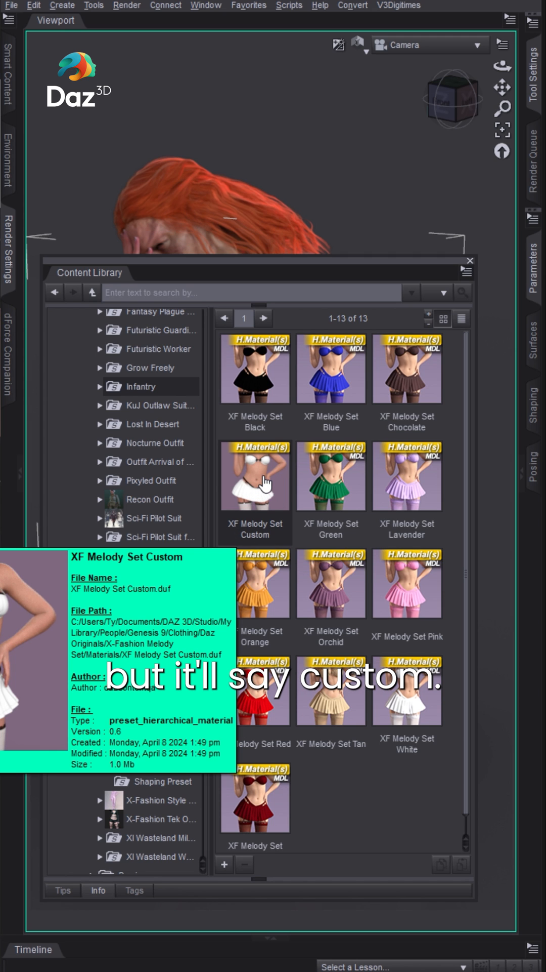
pyautogui.doubleClick(254, 474)
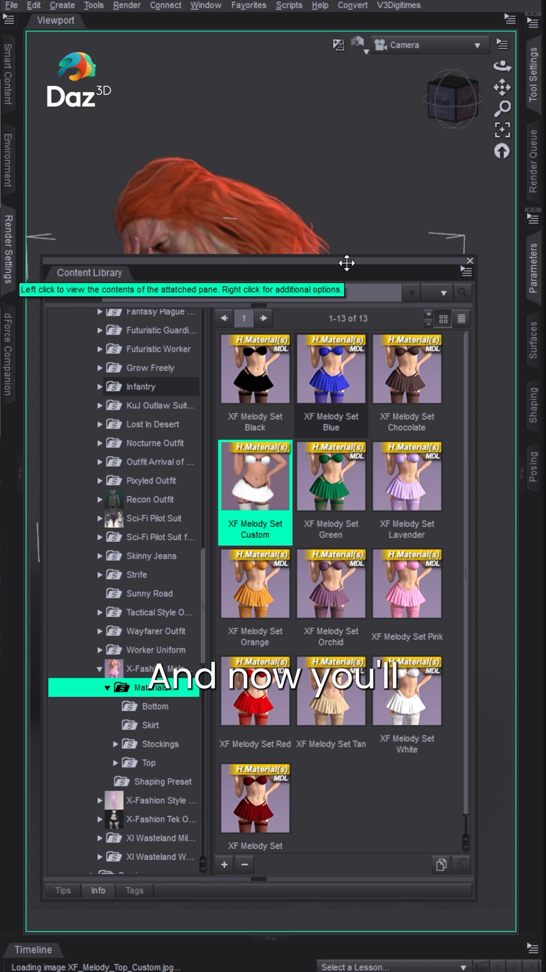
pyautogui.click(470, 260)
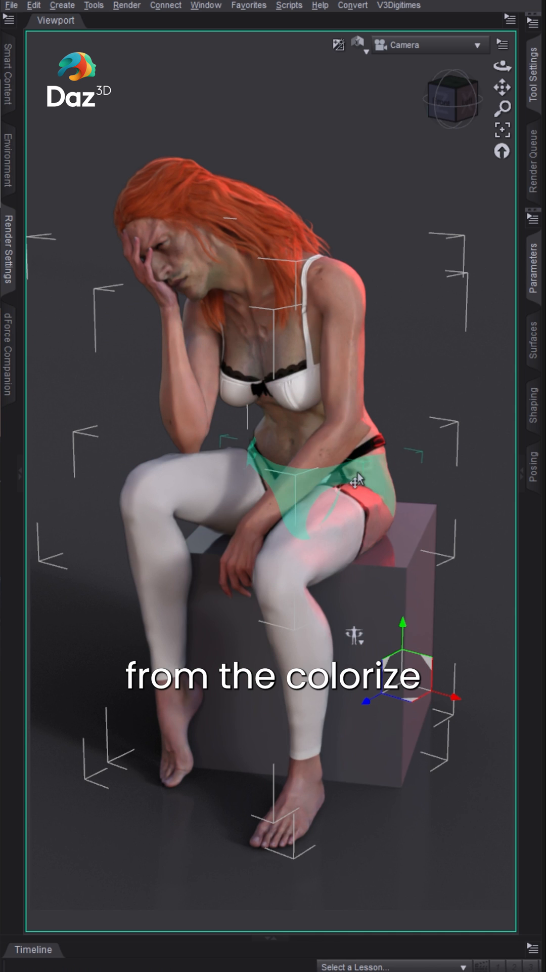
pyautogui.moveTo(340, 487)
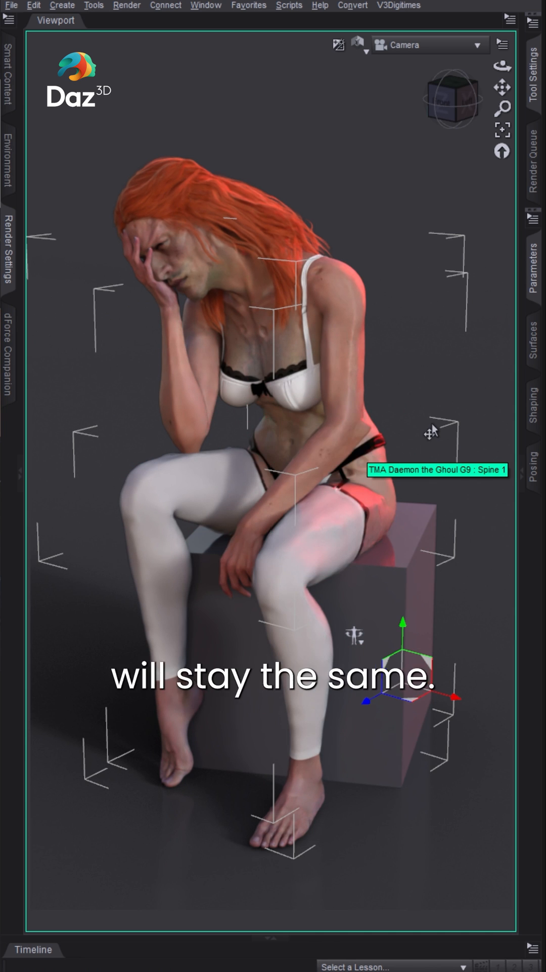
pyautogui.moveTo(474, 855)
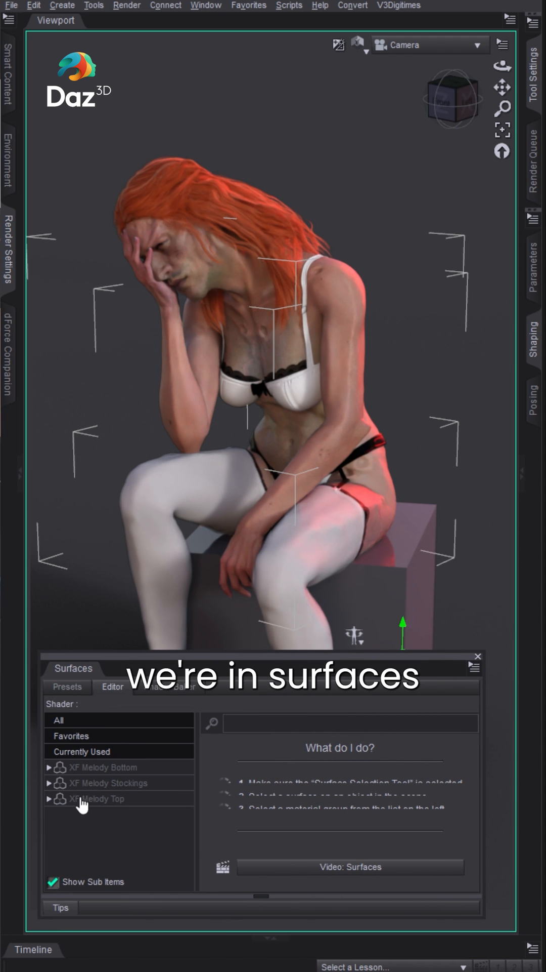
pyautogui.moveTo(102, 822)
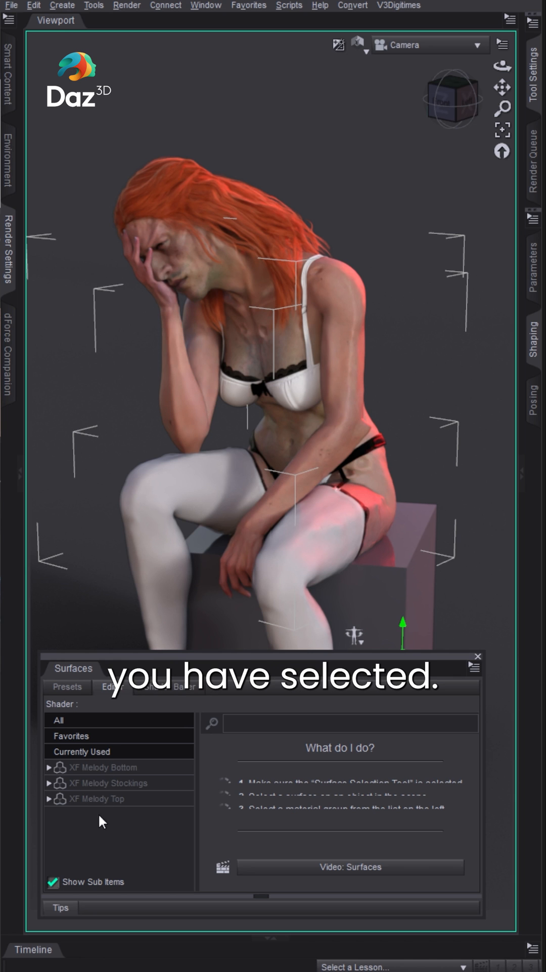
# Step: Give the XF Melody Top's Colorize surface a hot pink base colour, leaving the black lace trim
pyautogui.click(50, 784)
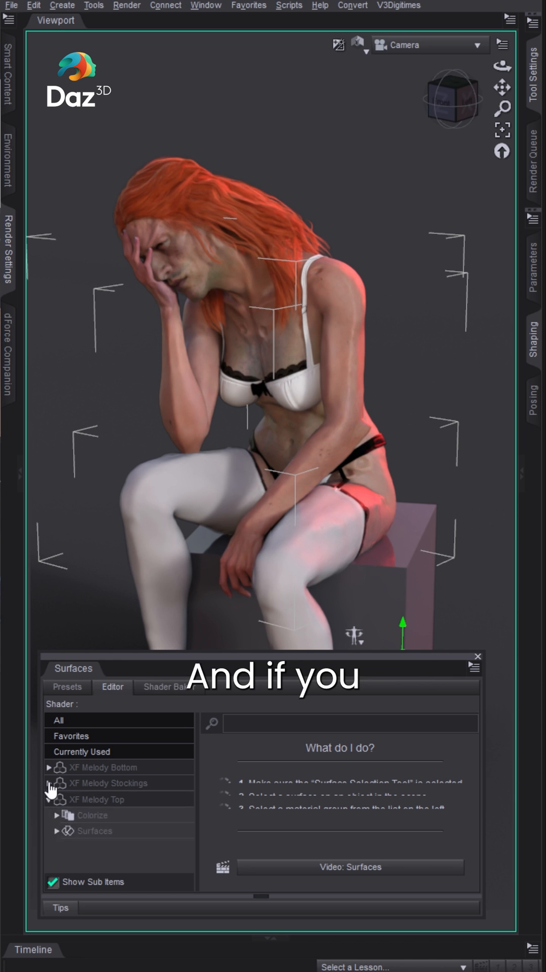
pyautogui.click(50, 767)
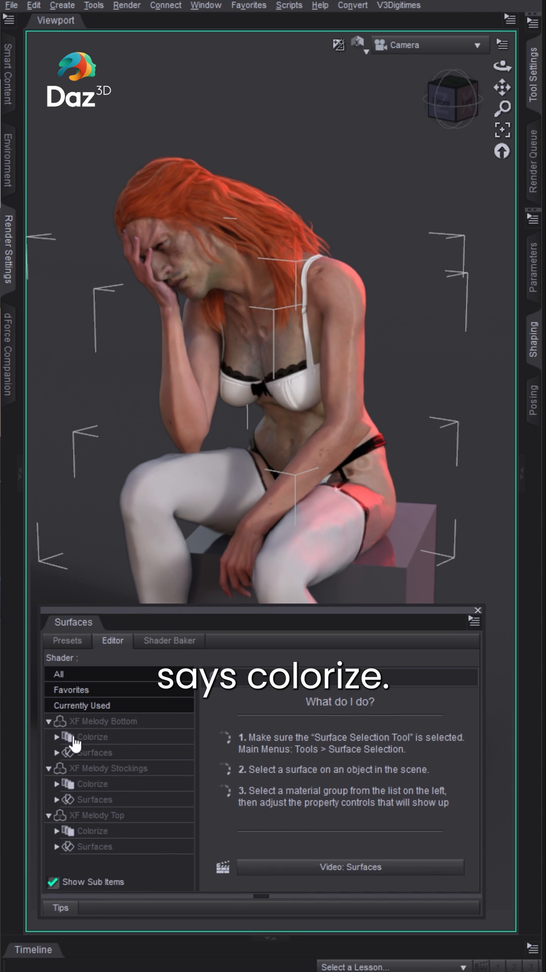
pyautogui.click(93, 736)
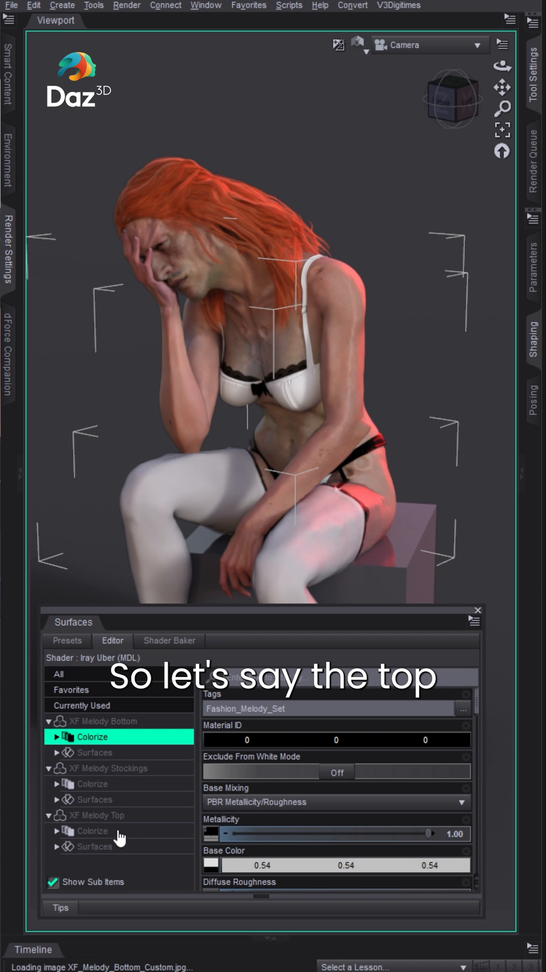
pyautogui.click(94, 830)
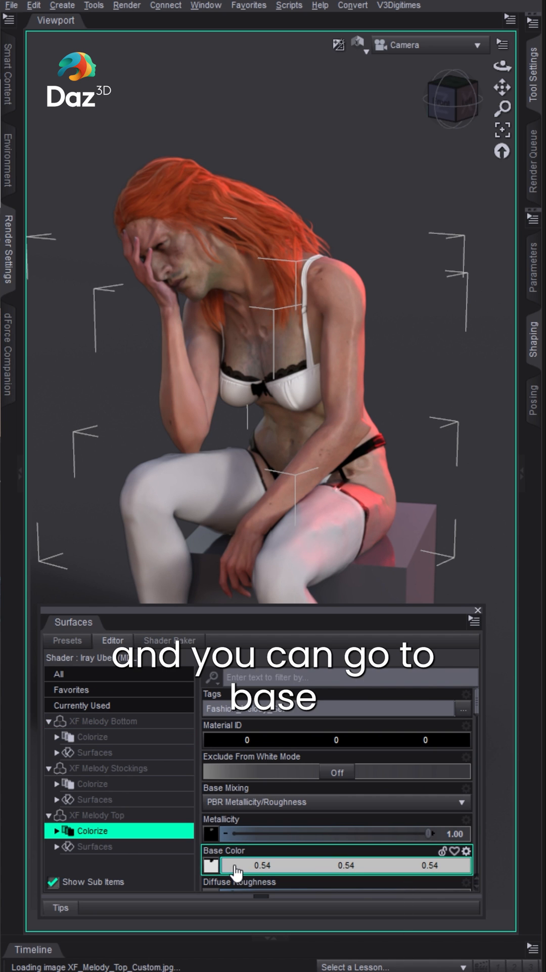
pyautogui.click(211, 865)
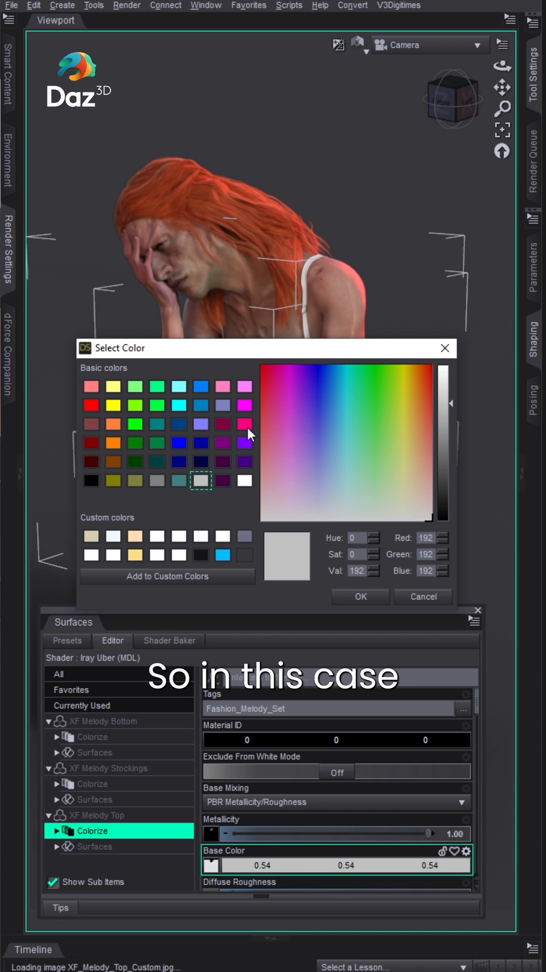
pyautogui.click(222, 339)
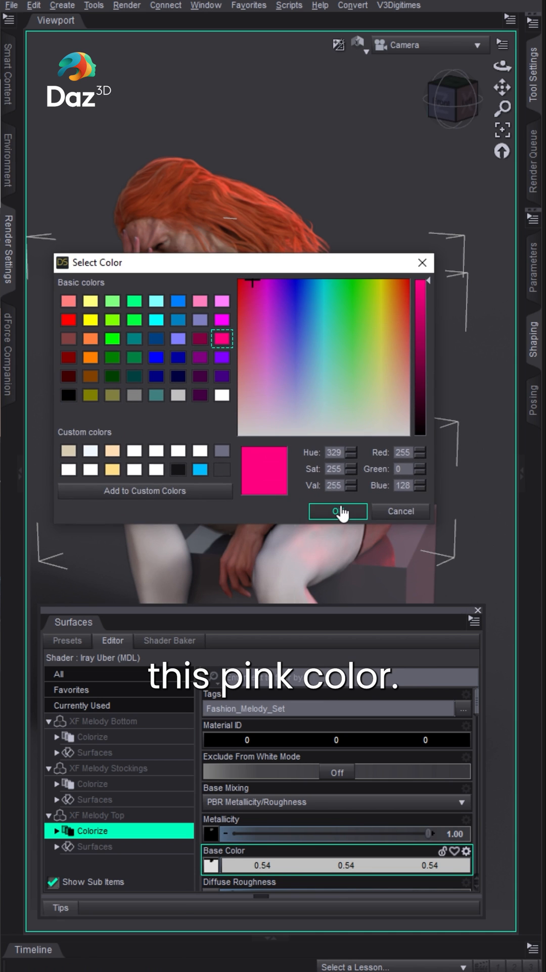
pyautogui.click(338, 510)
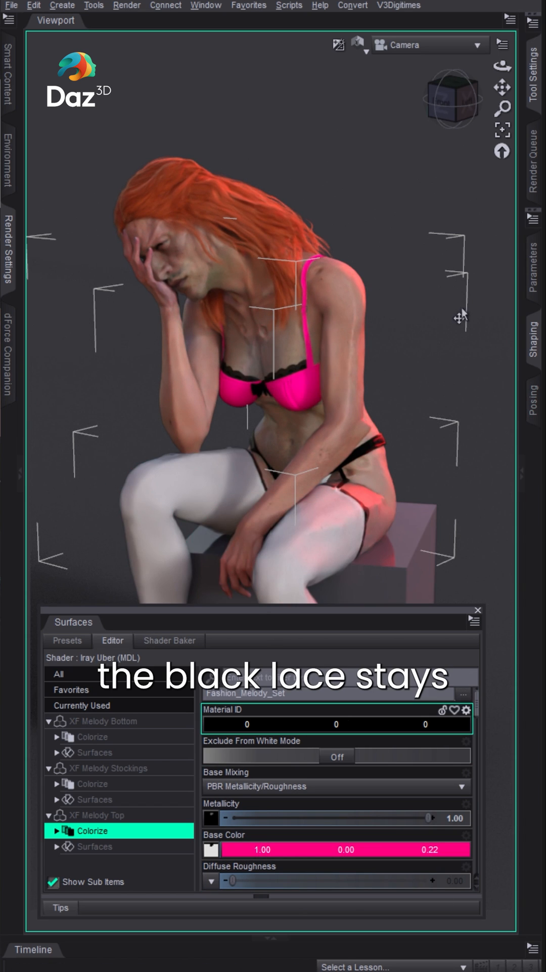
pyautogui.moveTo(453, 362)
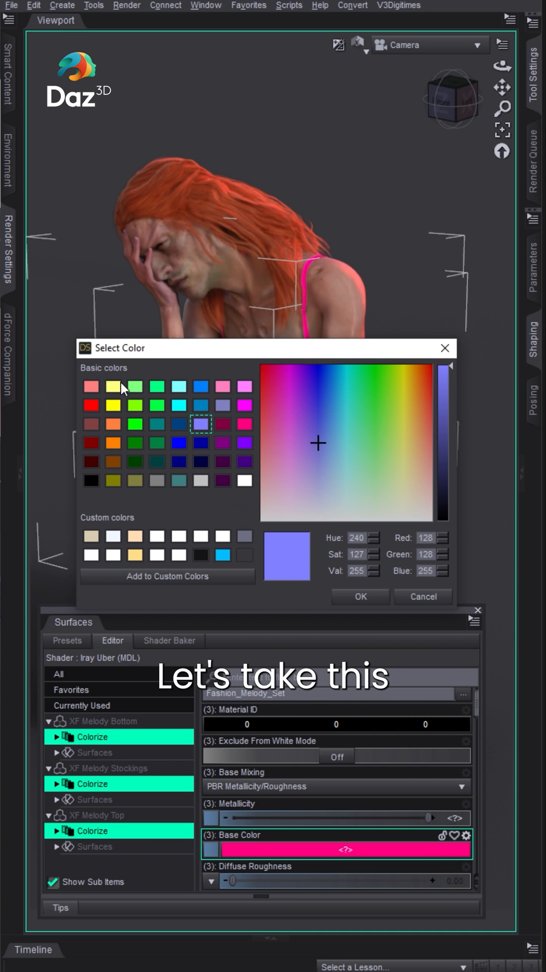
# Step: Give the Bottom, Stockings and Top Colorize surfaces a shared light purple base colour
pyautogui.click(360, 595)
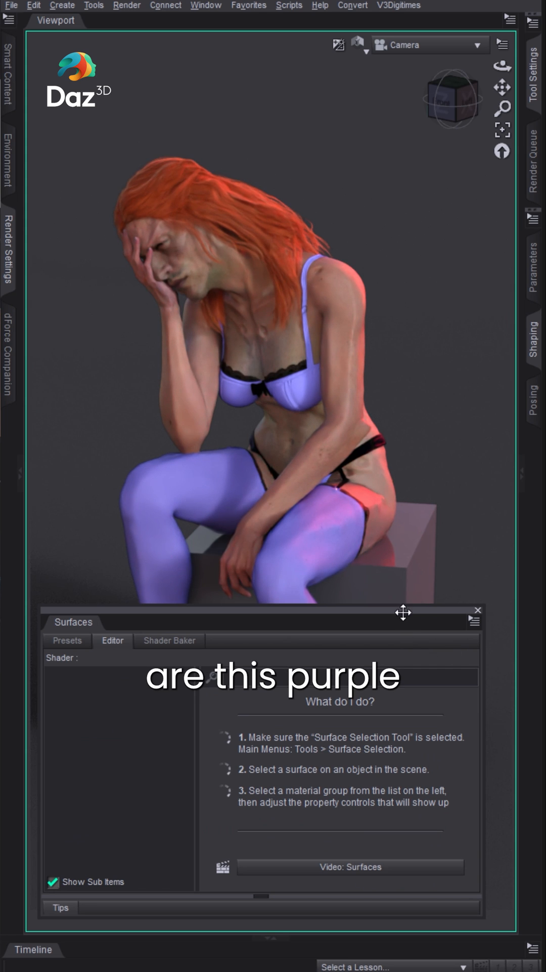
pyautogui.click(477, 609)
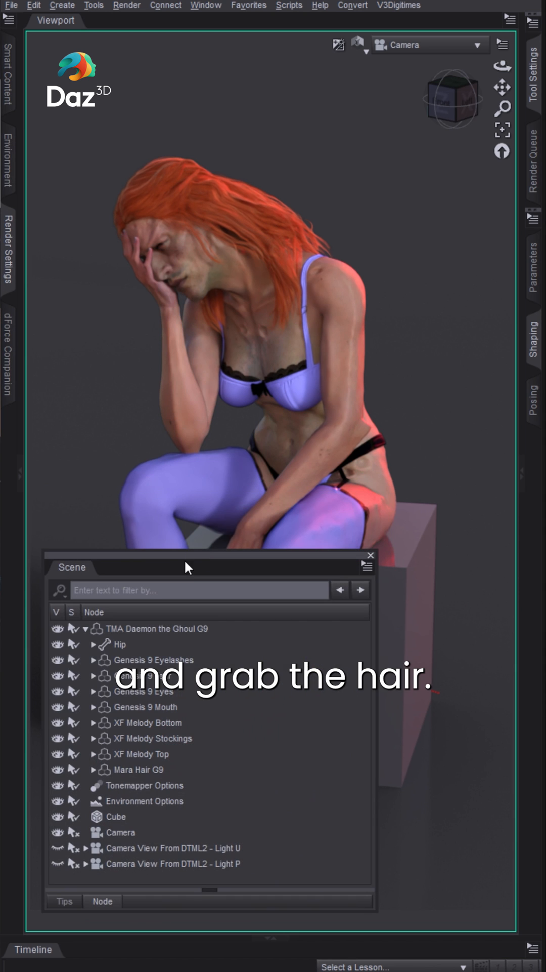
# Step: Apply the Mara Hair Custom material to the Mara Hair G9 figure, turning the red hair white
pyautogui.click(136, 769)
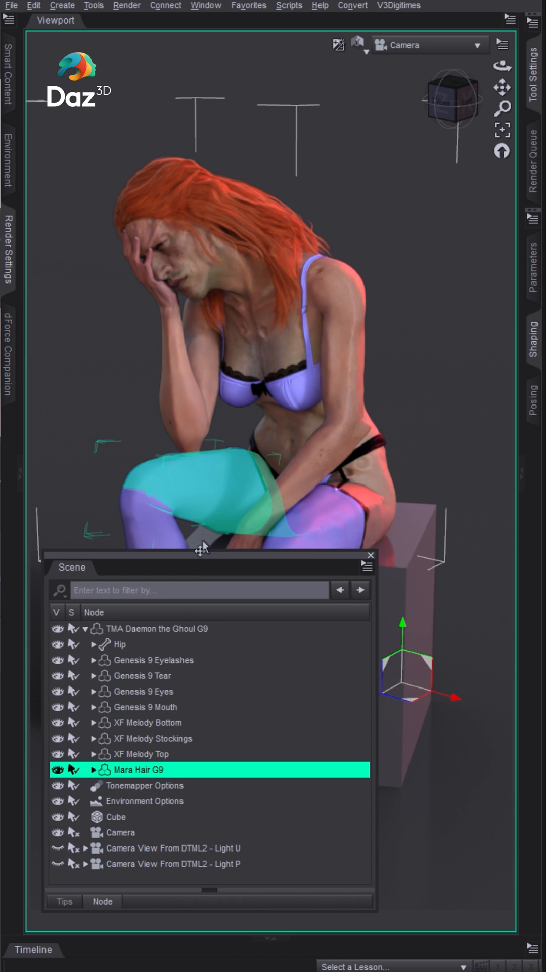
pyautogui.click(372, 556)
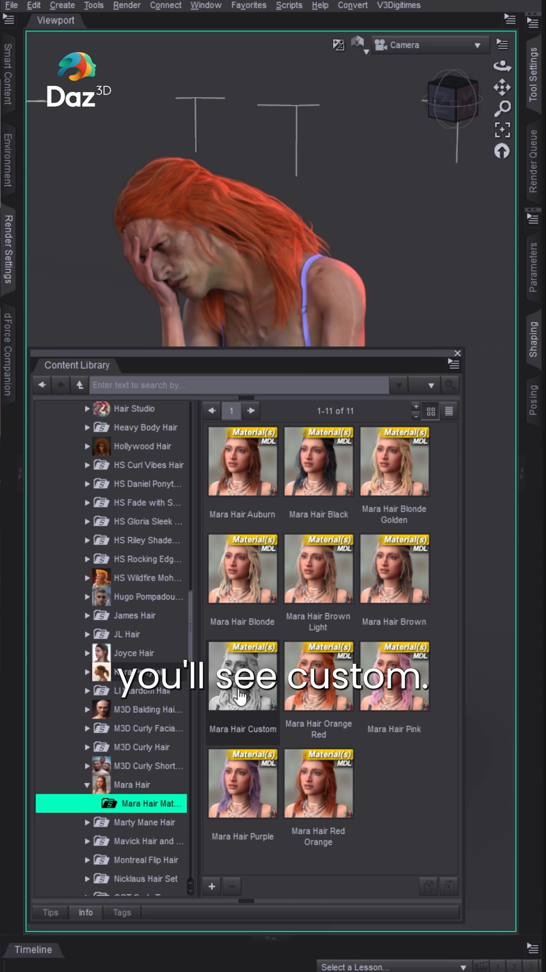
pyautogui.click(242, 674)
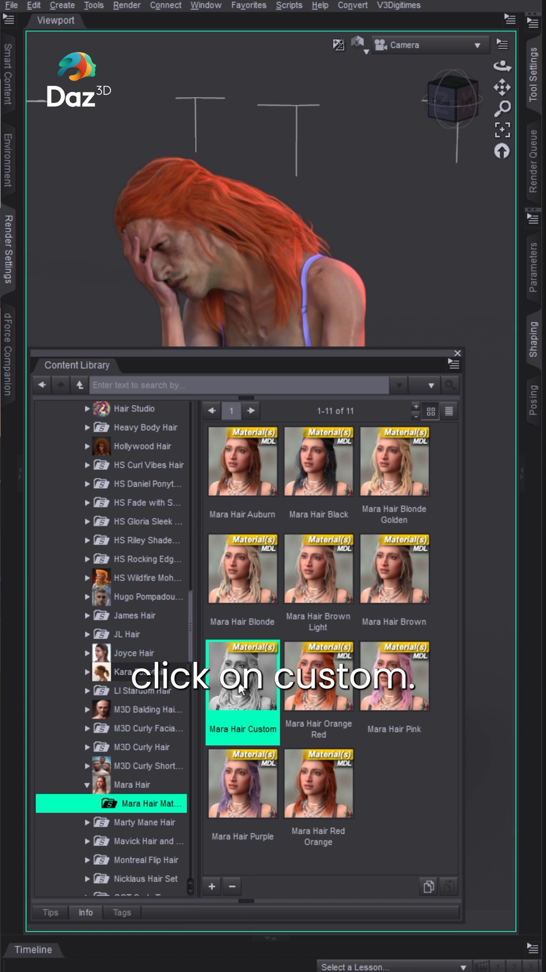
pyautogui.doubleClick(242, 675)
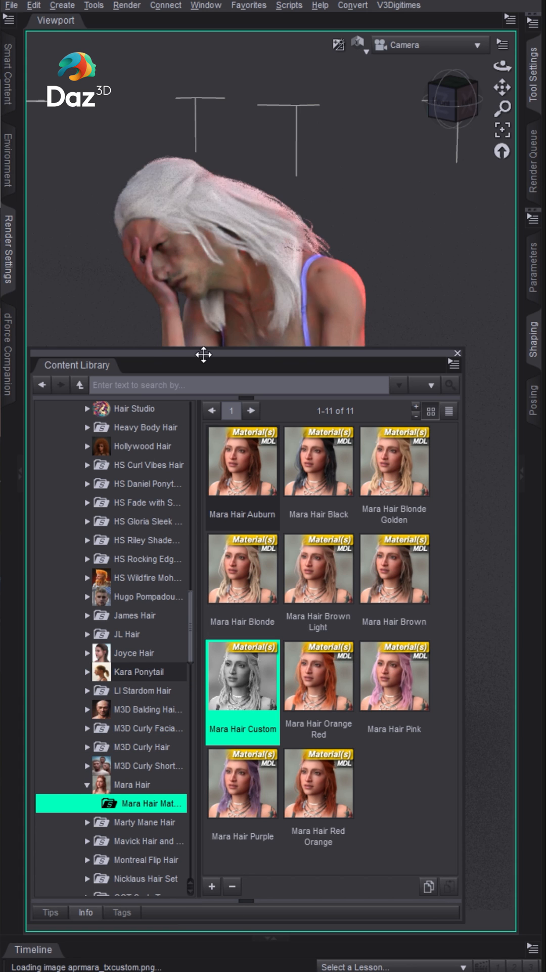
pyautogui.click(457, 353)
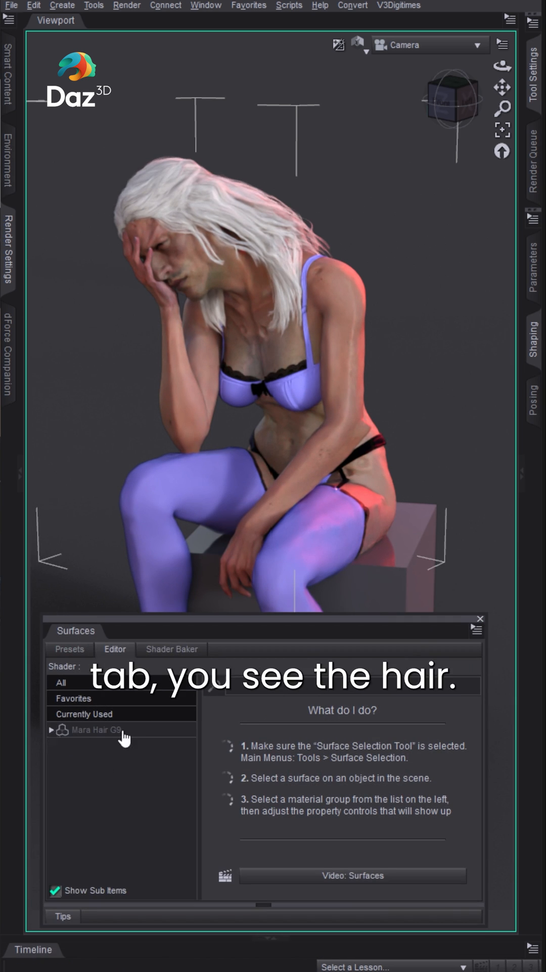
# Step: Give Mara Hair's Colorize base colour a dark navy, then settle on a brighter medium blue
pyautogui.click(50, 729)
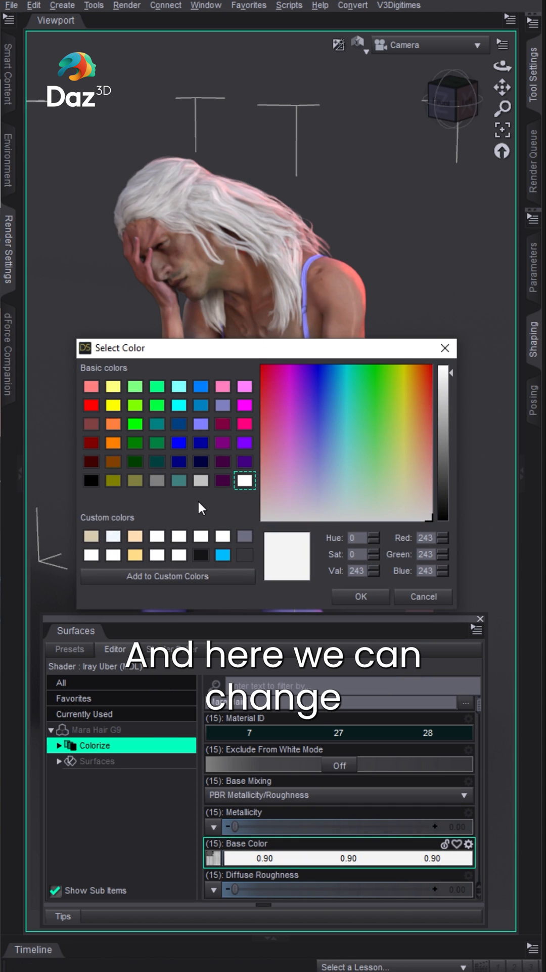
pyautogui.moveTo(207, 482)
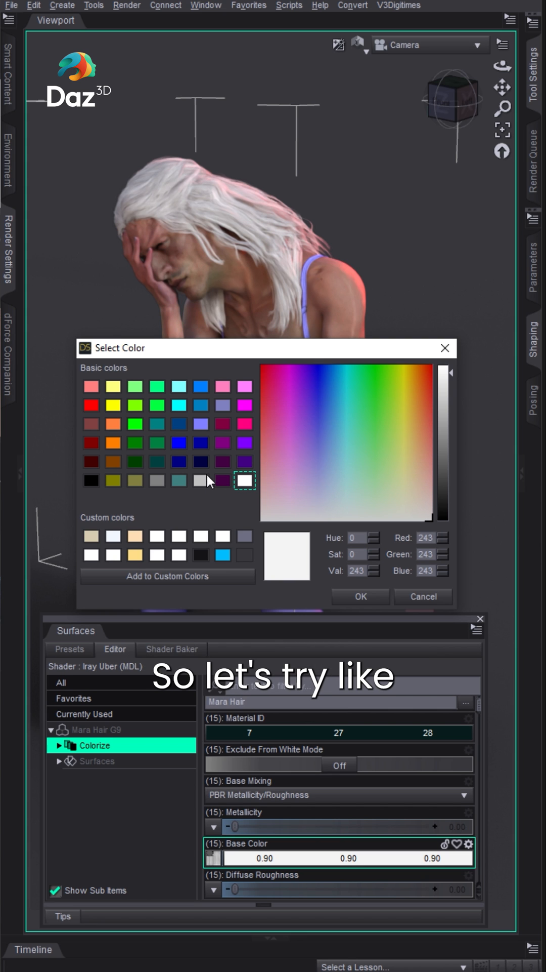
pyautogui.click(200, 479)
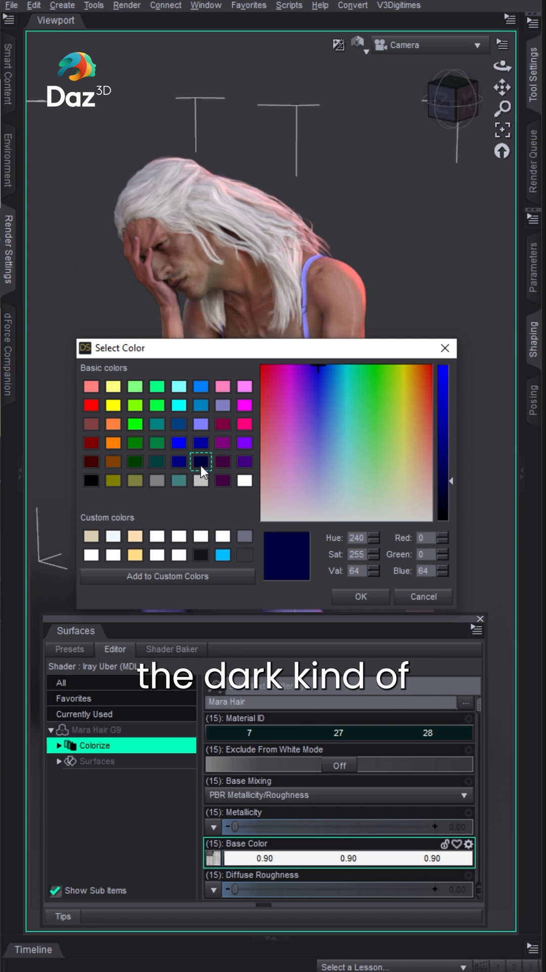
pyautogui.click(360, 595)
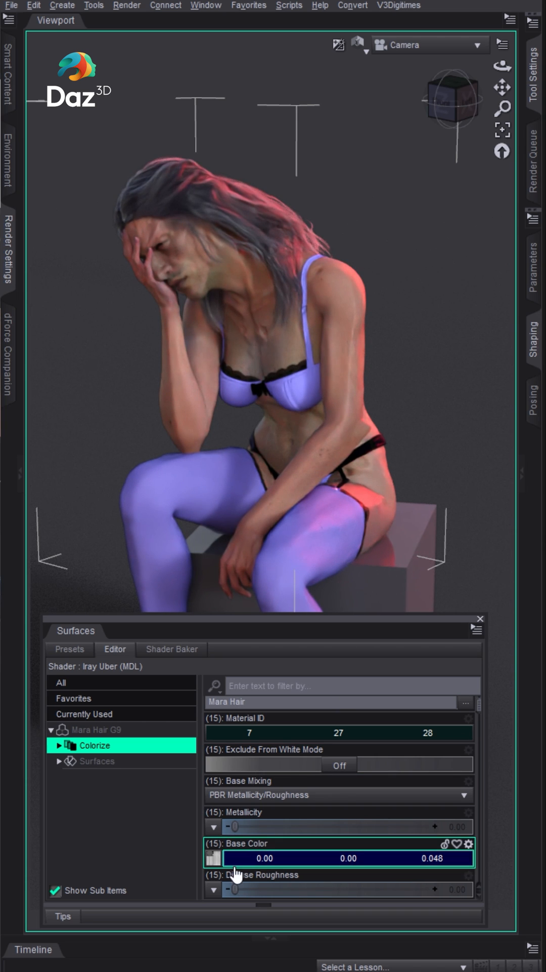
pyautogui.click(214, 857)
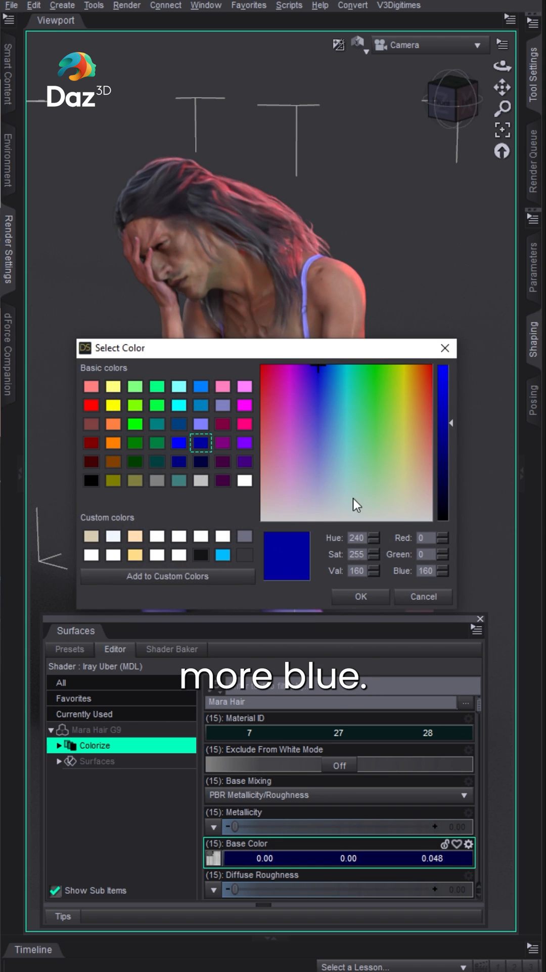
pyautogui.click(358, 595)
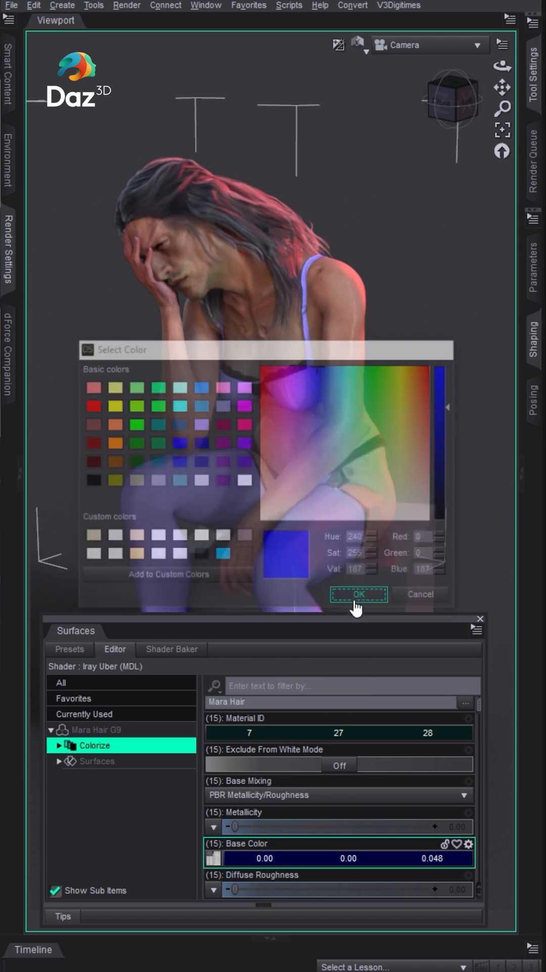
pyautogui.click(358, 594)
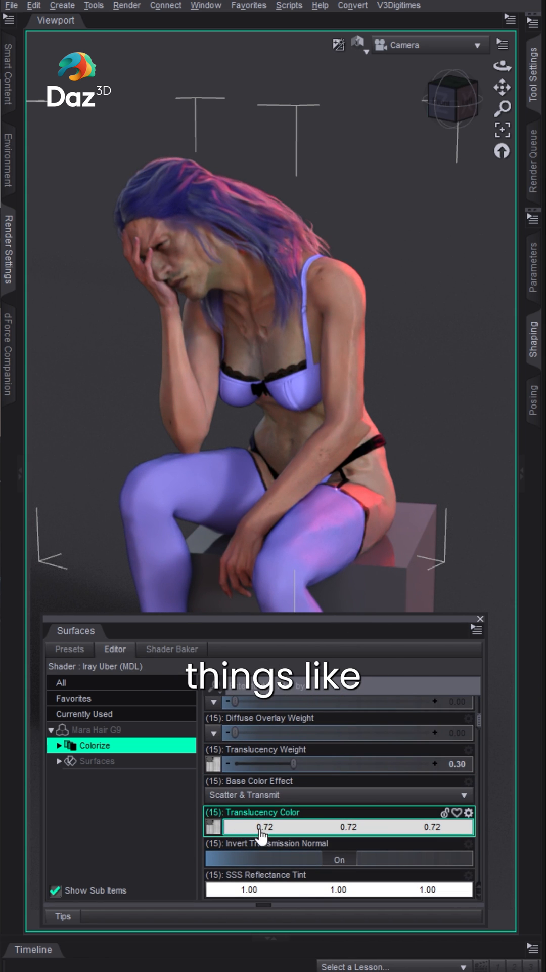
# Step: Set the hair's Colorize translucency colour to a lavender purple-blue tint (0.22, 0.22, 0.54)
pyautogui.scroll(-3)
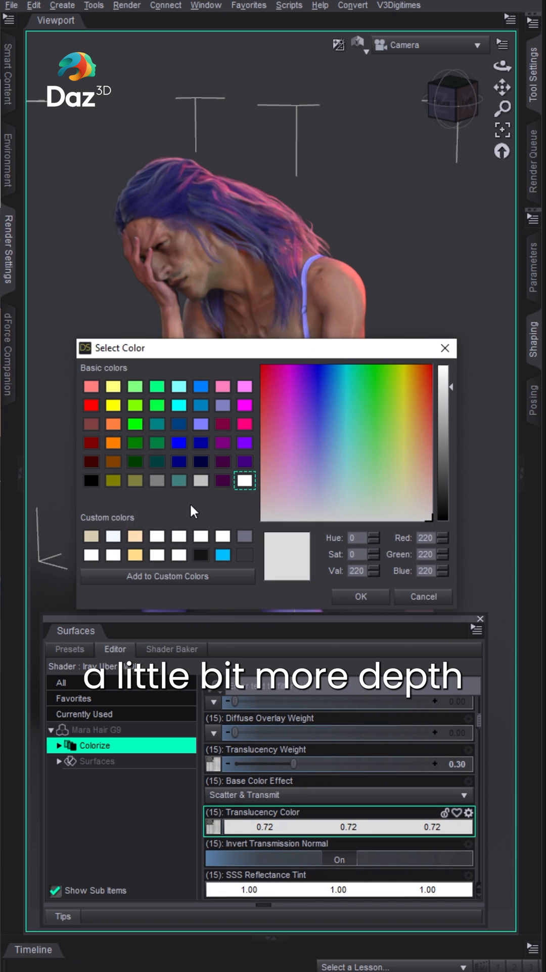
pyautogui.click(222, 404)
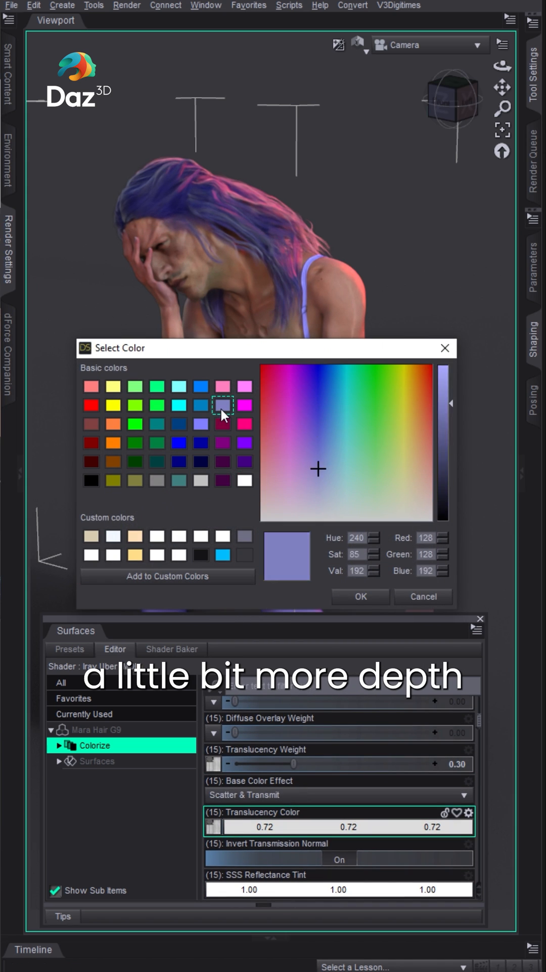
pyautogui.click(361, 595)
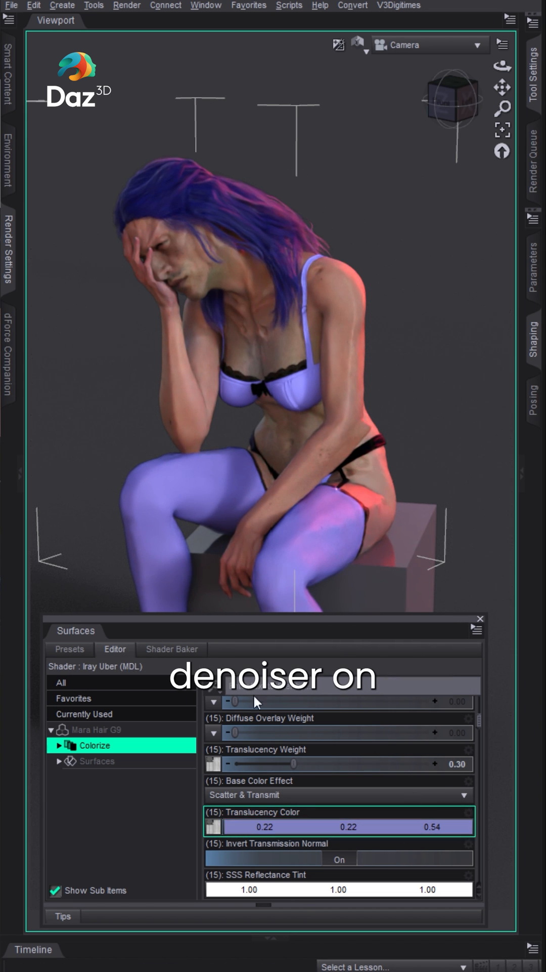
pyautogui.scroll(3)
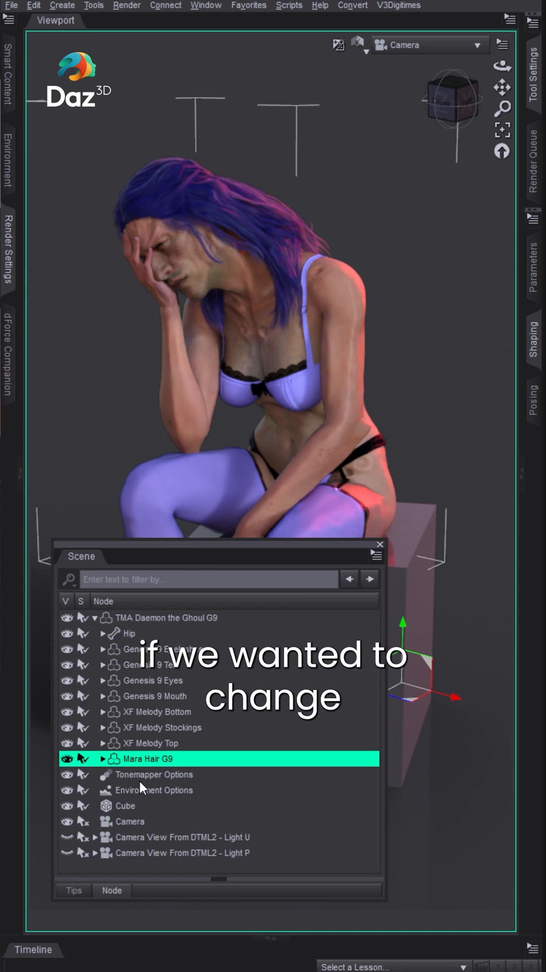
pyautogui.moveTo(152, 631)
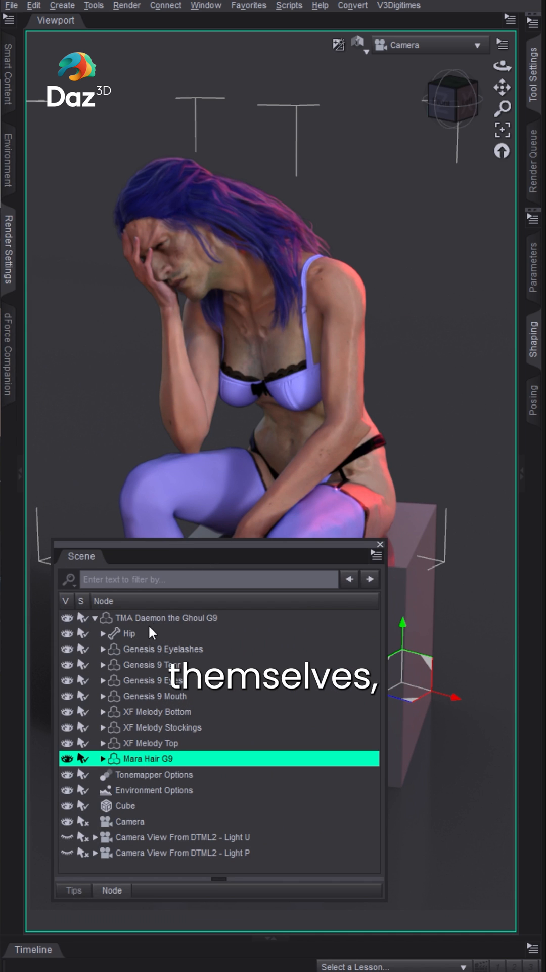
# Step: Apply the TMA Daemon Custom Mat to the TMA Daemon the Ghoul G9 figure, giving pale grey skin
pyautogui.click(165, 617)
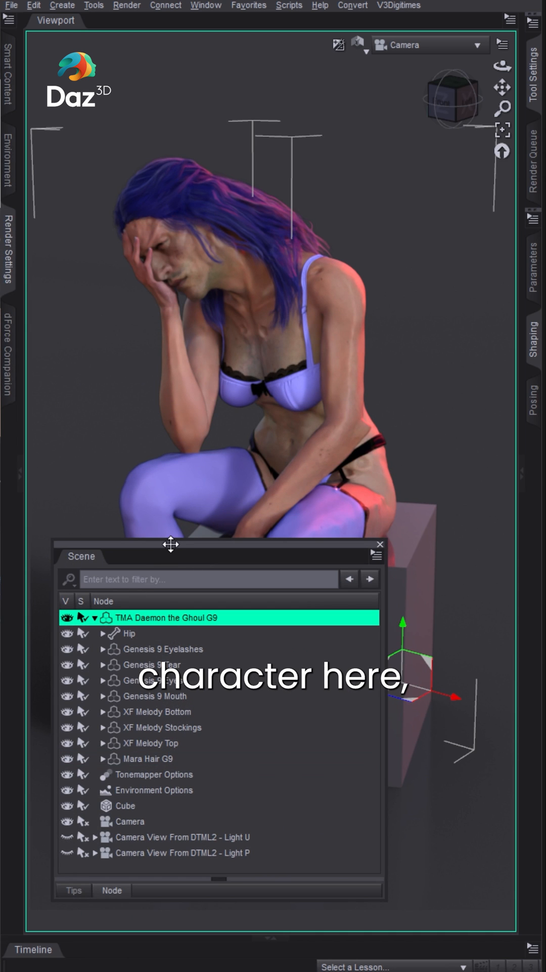
pyautogui.click(379, 544)
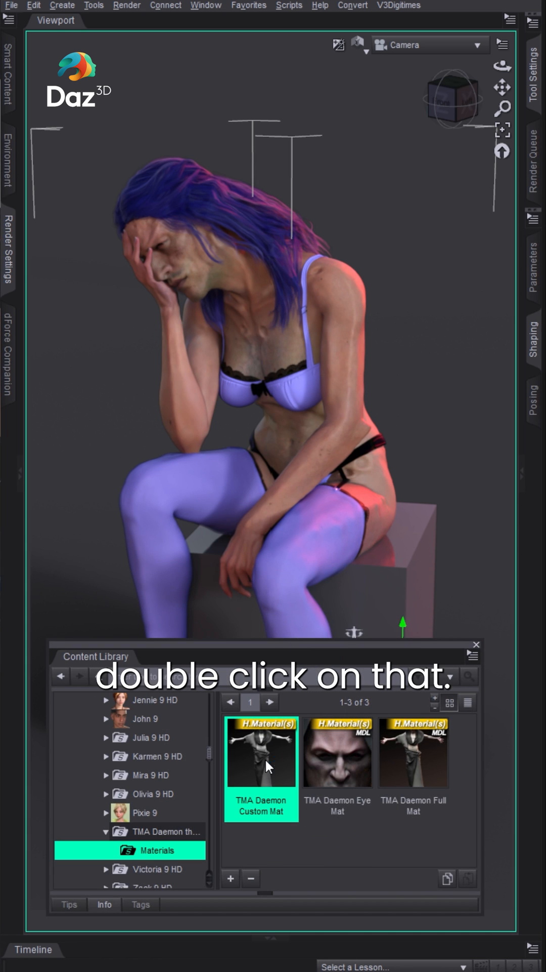
pyautogui.doubleClick(261, 752)
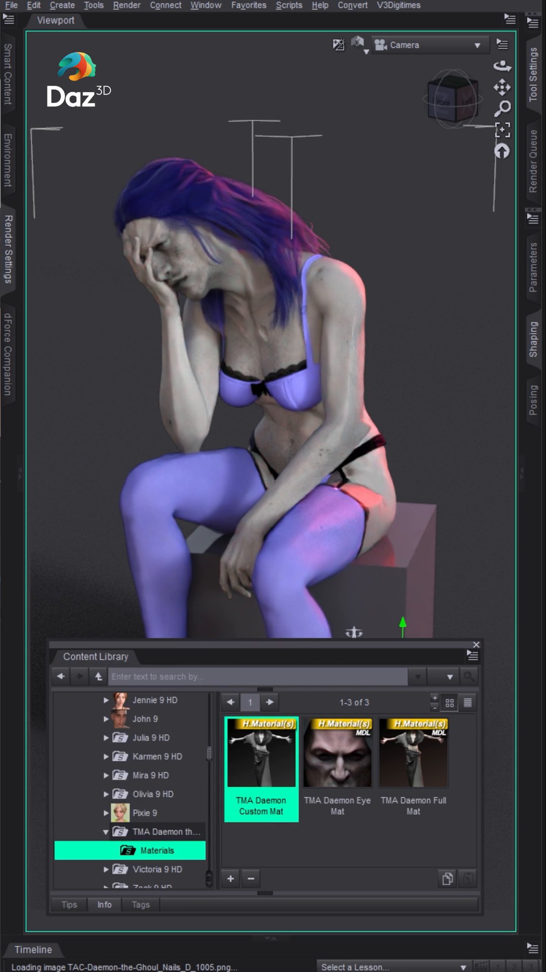
pyautogui.click(474, 643)
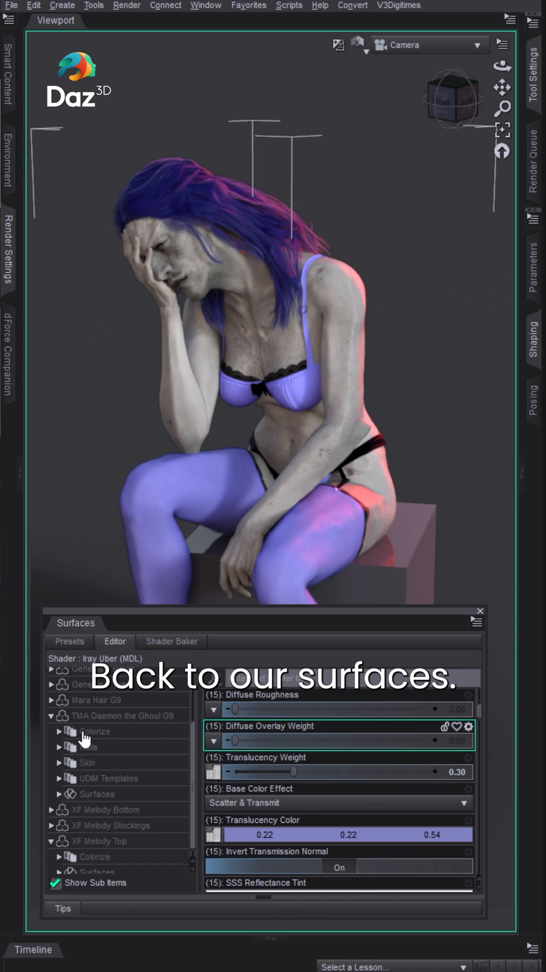
# Step: Set the ghoul's Colorize skin base colour to solid red
pyautogui.click(94, 730)
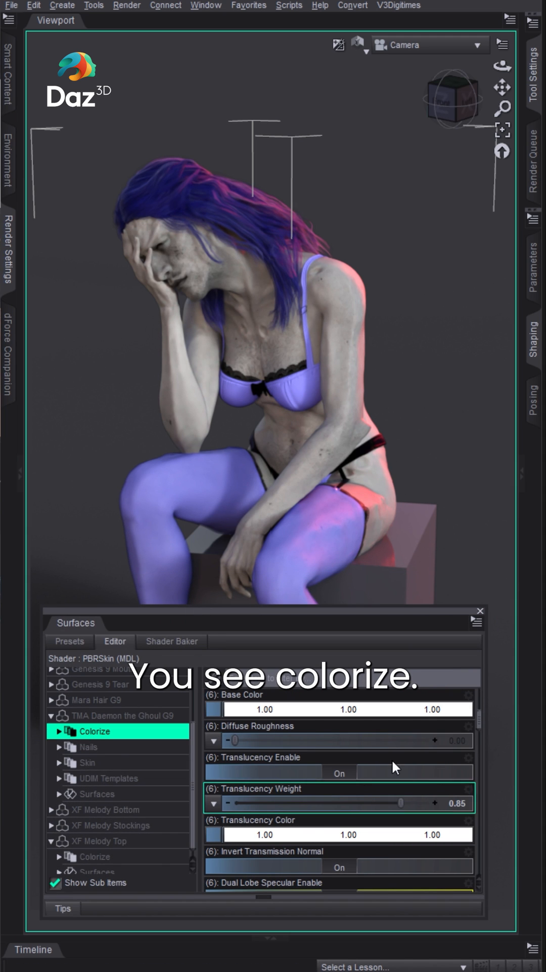
pyautogui.scroll(3)
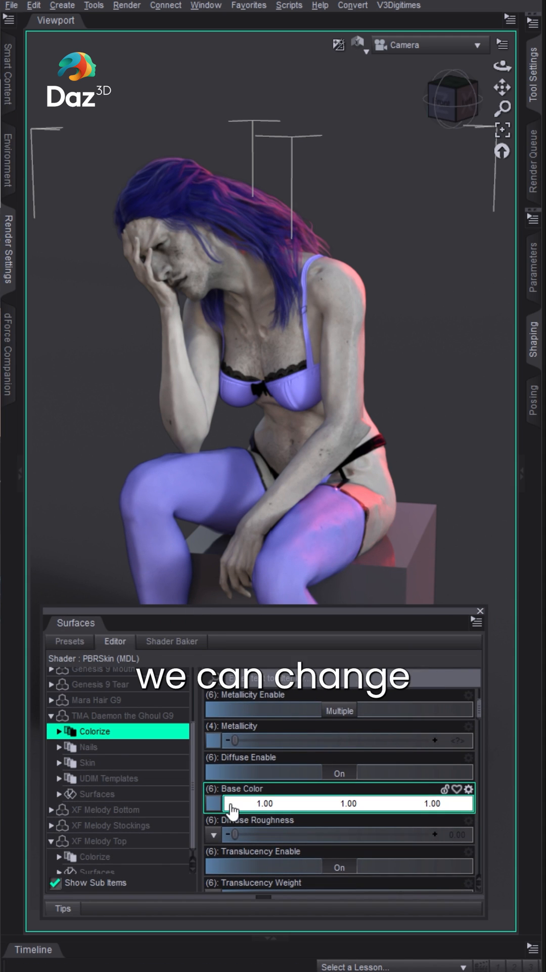
pyautogui.click(216, 802)
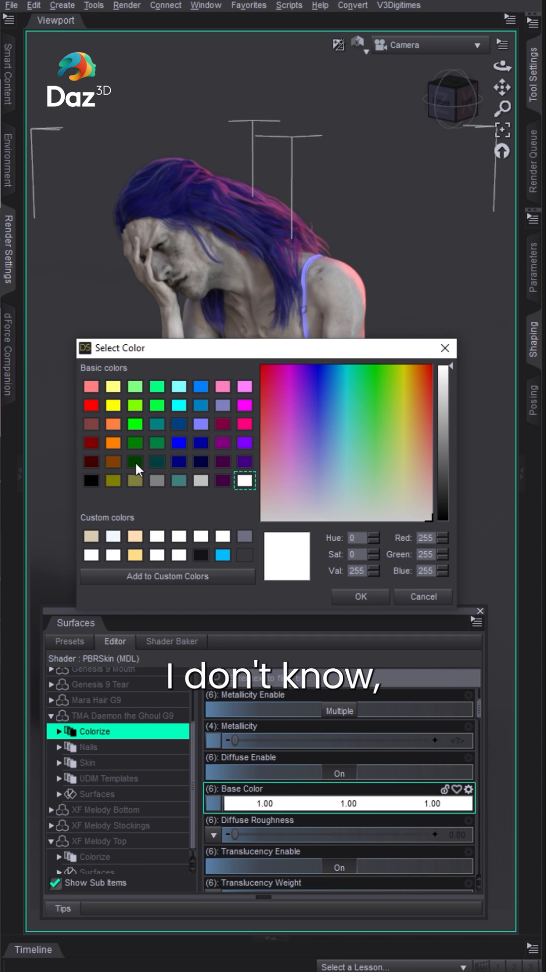
pyautogui.moveTo(96, 450)
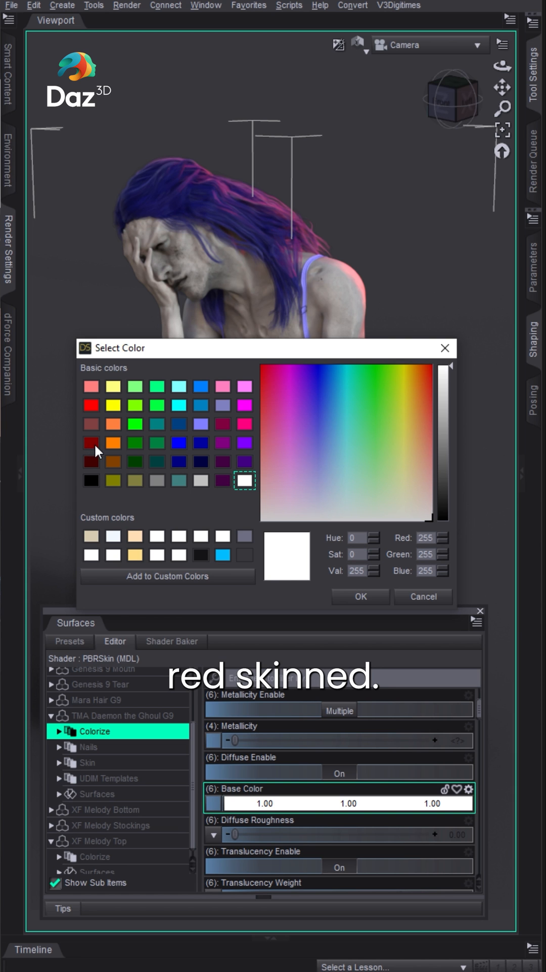
pyautogui.click(360, 595)
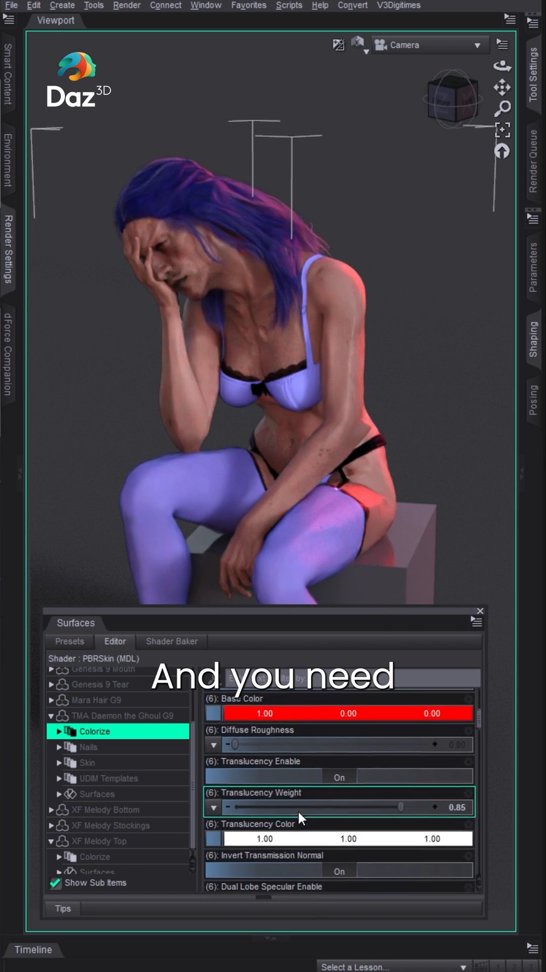
# Step: Set the skin translucency colour to a pale, desaturated red
pyautogui.click(213, 835)
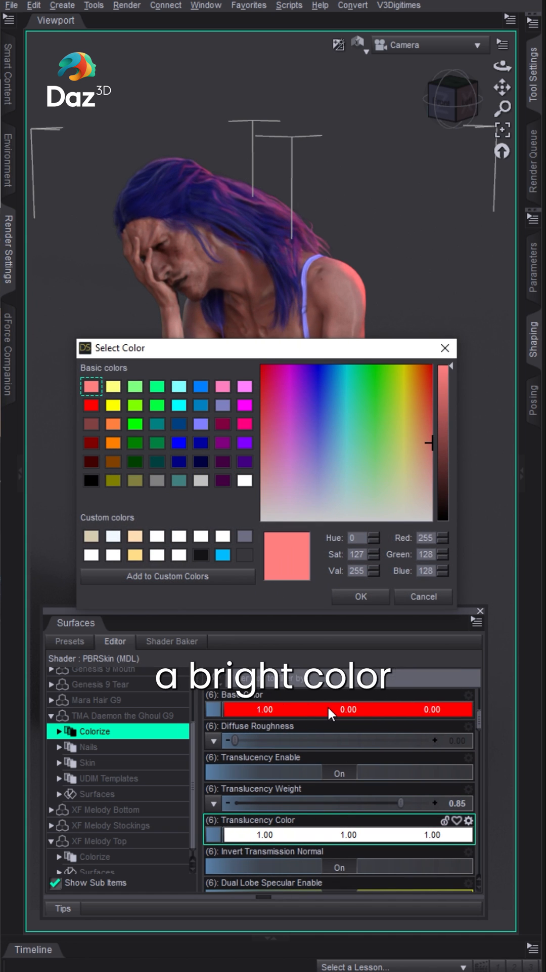
pyautogui.click(432, 444)
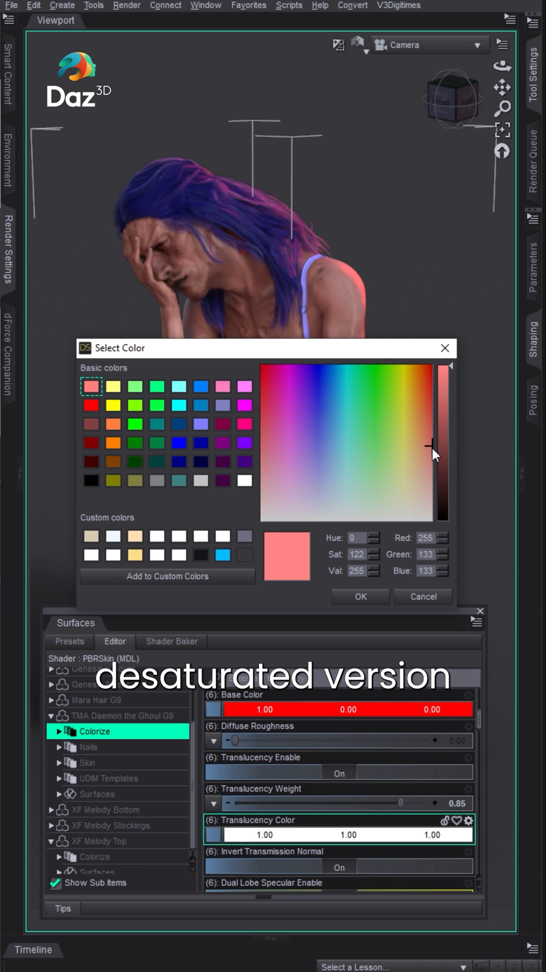
pyautogui.click(360, 595)
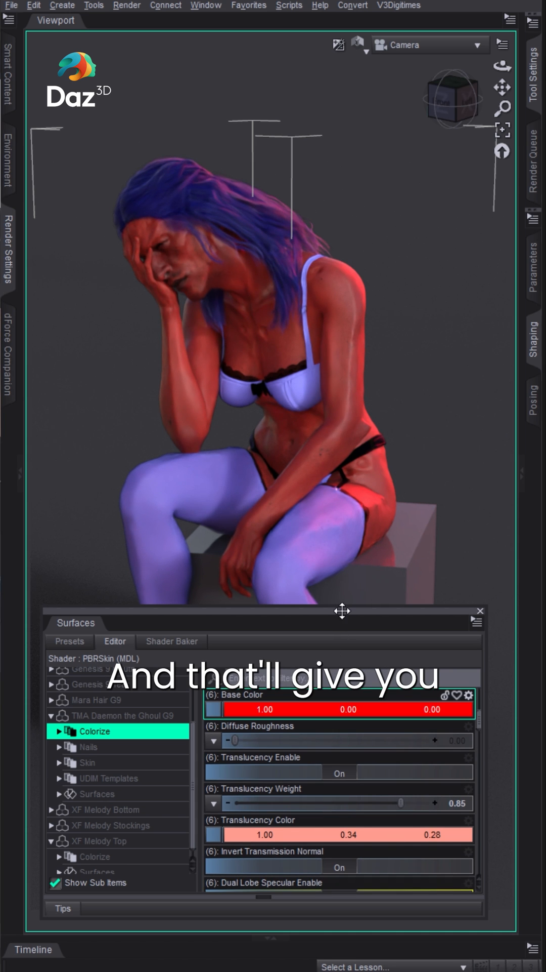
pyautogui.click(480, 612)
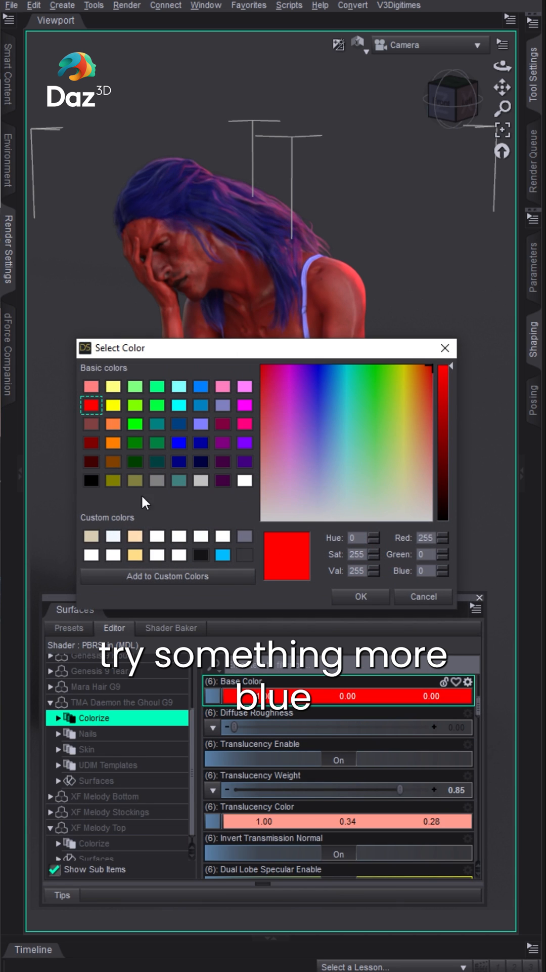
# Step: Make the skin base colour dark navy blue and try a pale blue-violet translucency
pyautogui.click(359, 596)
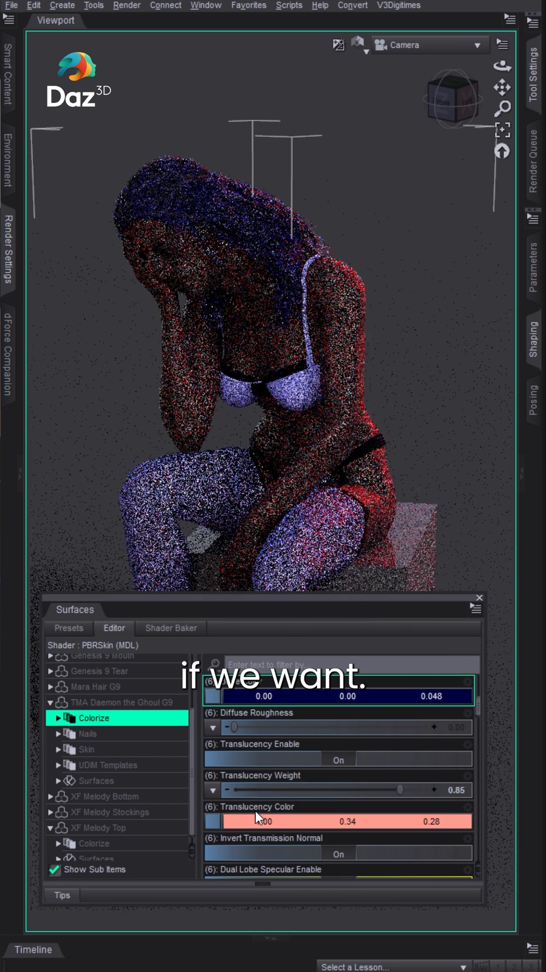
pyautogui.click(211, 821)
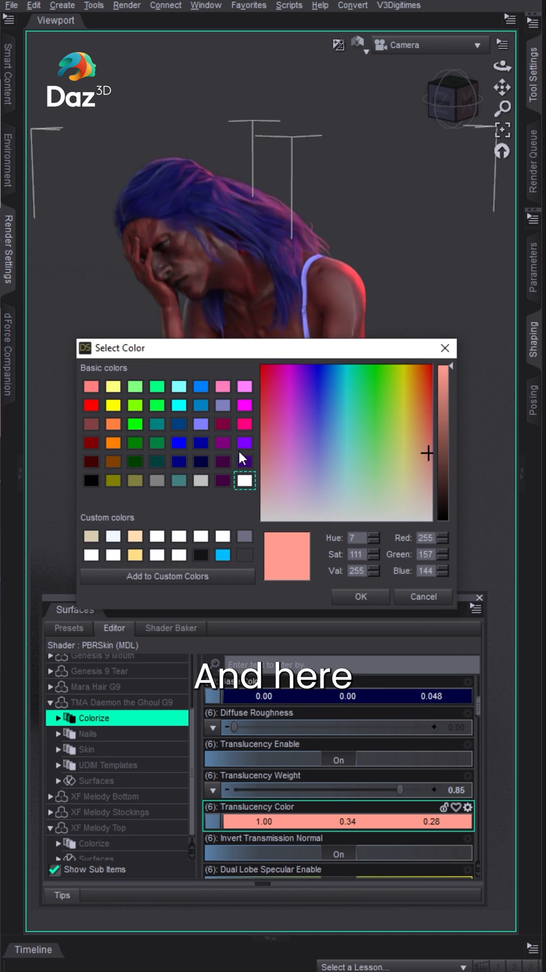
pyautogui.moveTo(208, 420)
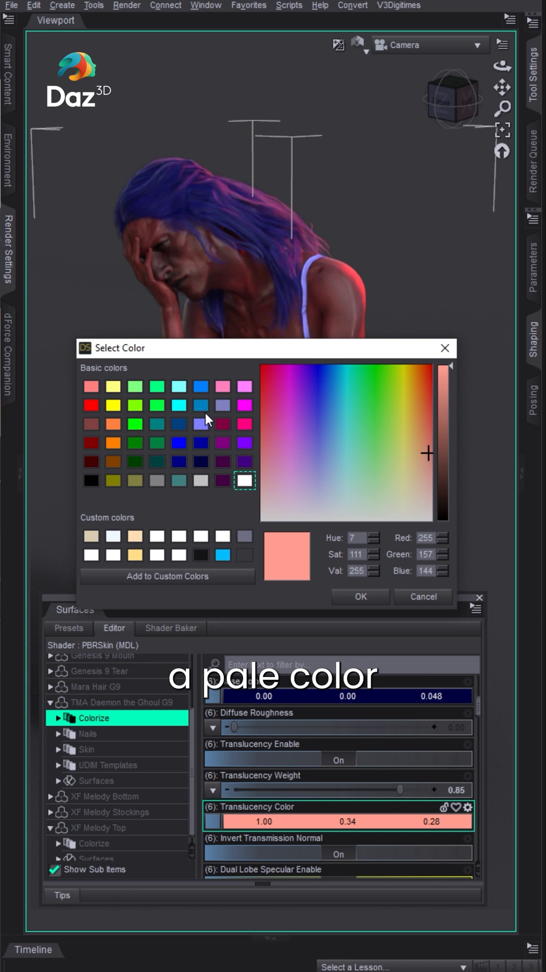
pyautogui.click(360, 595)
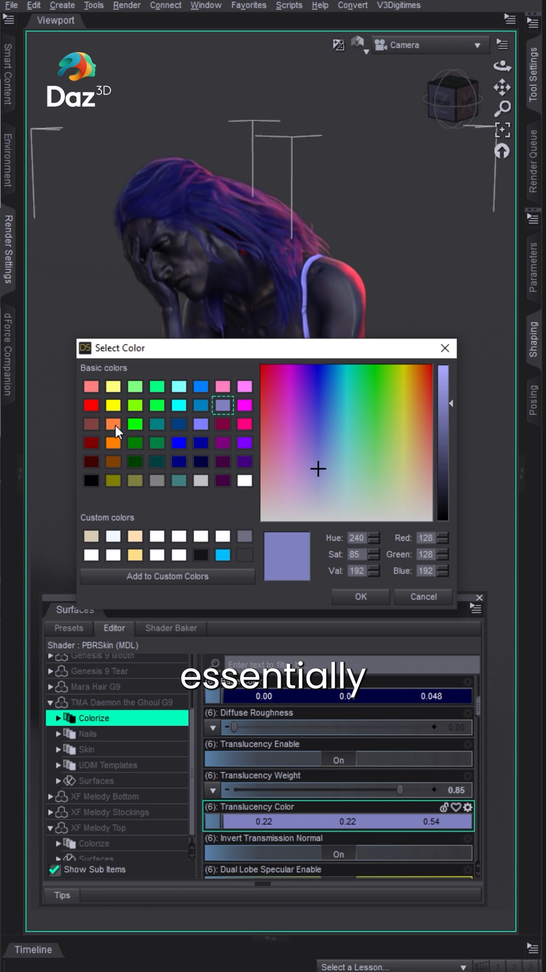
# Step: Try orange translucency shades, then settle on a purple translucency colour
pyautogui.click(423, 404)
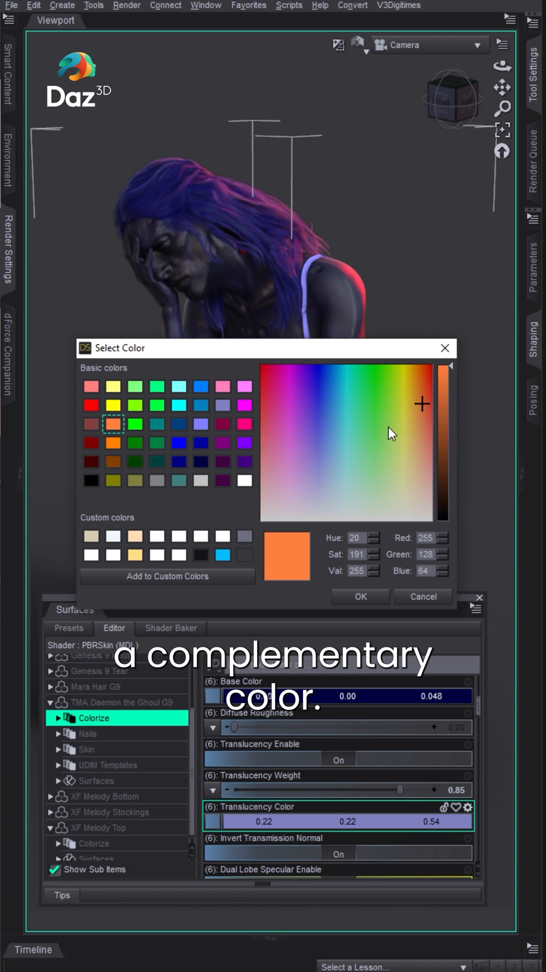
pyautogui.click(423, 436)
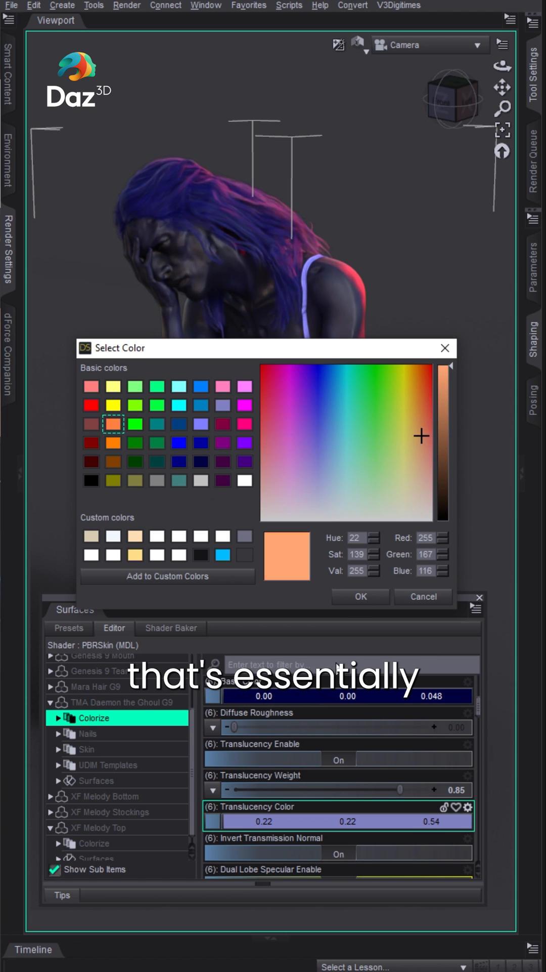
pyautogui.click(361, 596)
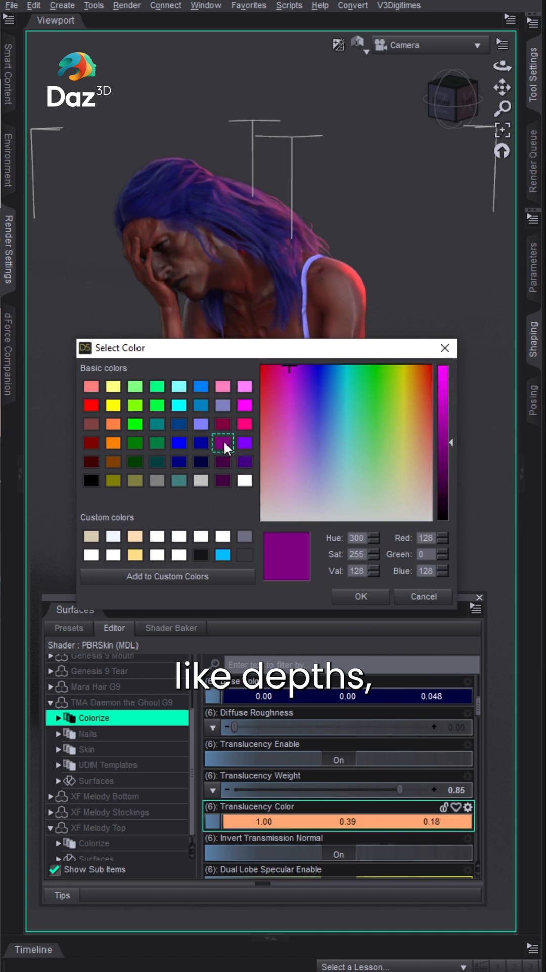
pyautogui.click(359, 596)
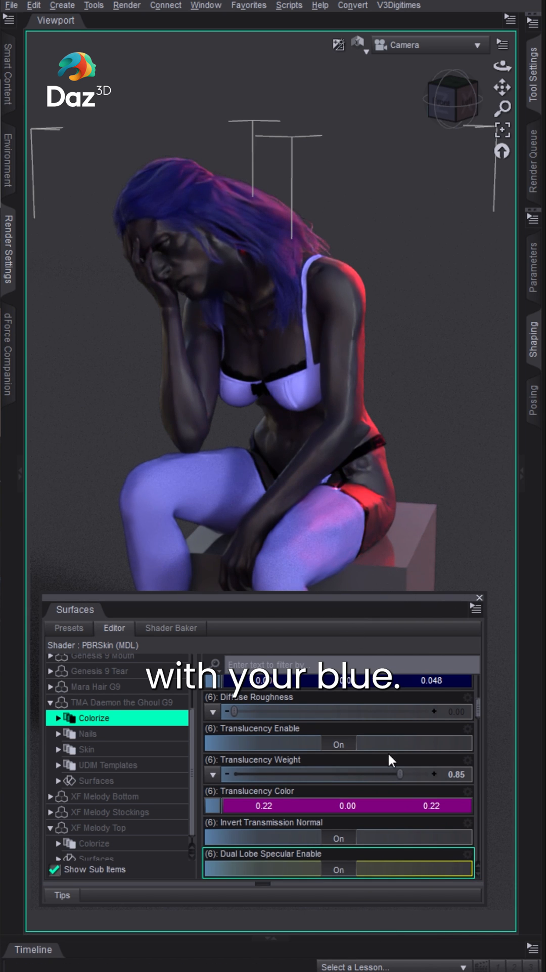
pyautogui.click(478, 598)
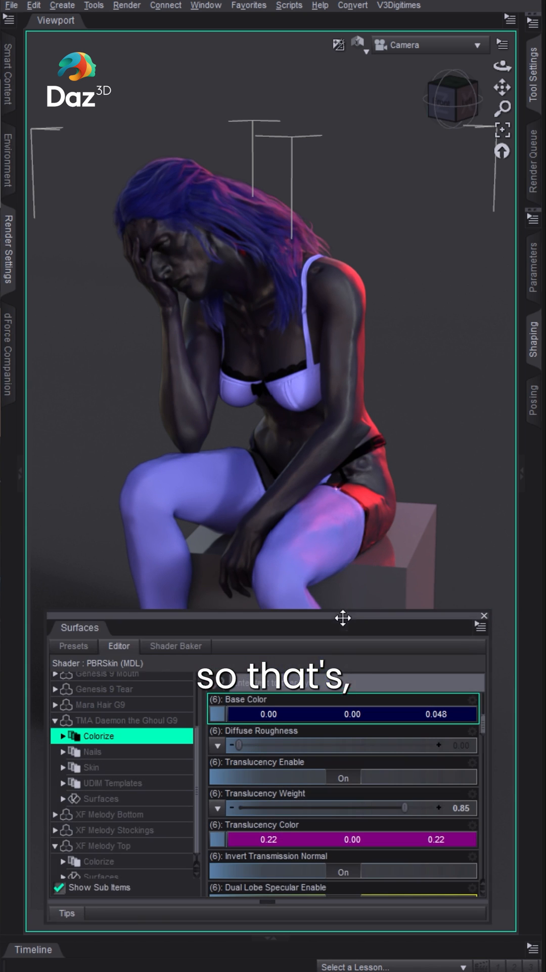
# Step: Make the skin base colour dark green with a pale yellow translucency tried first
pyautogui.click(218, 714)
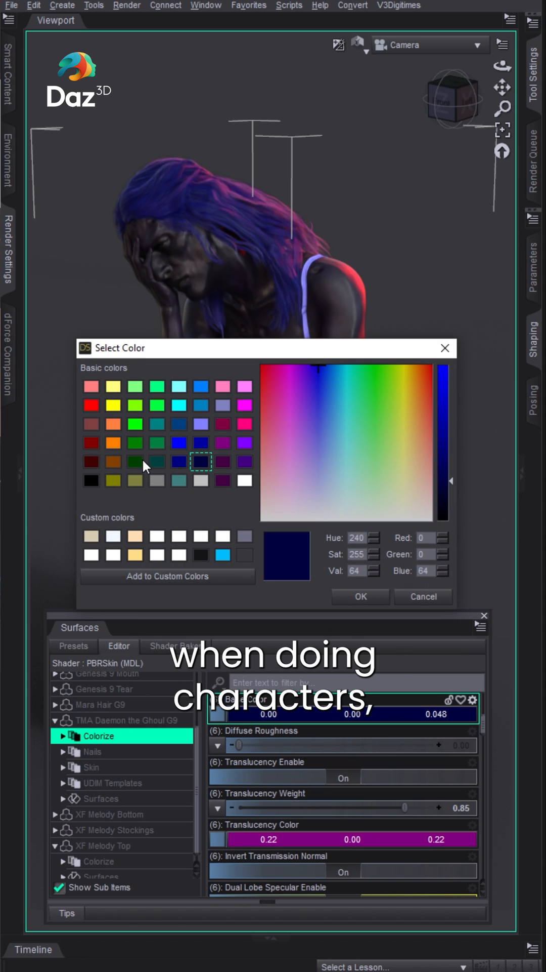
pyautogui.click(134, 442)
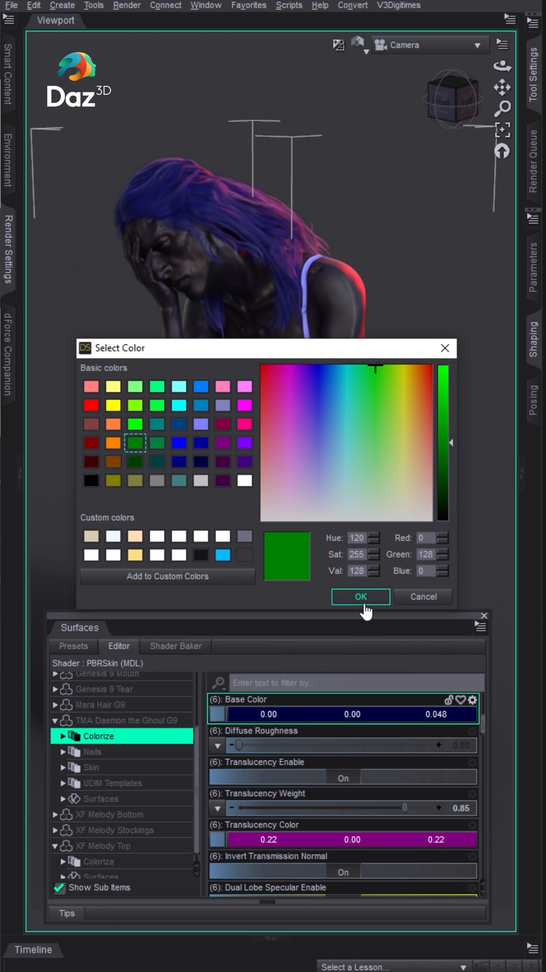
pyautogui.click(222, 442)
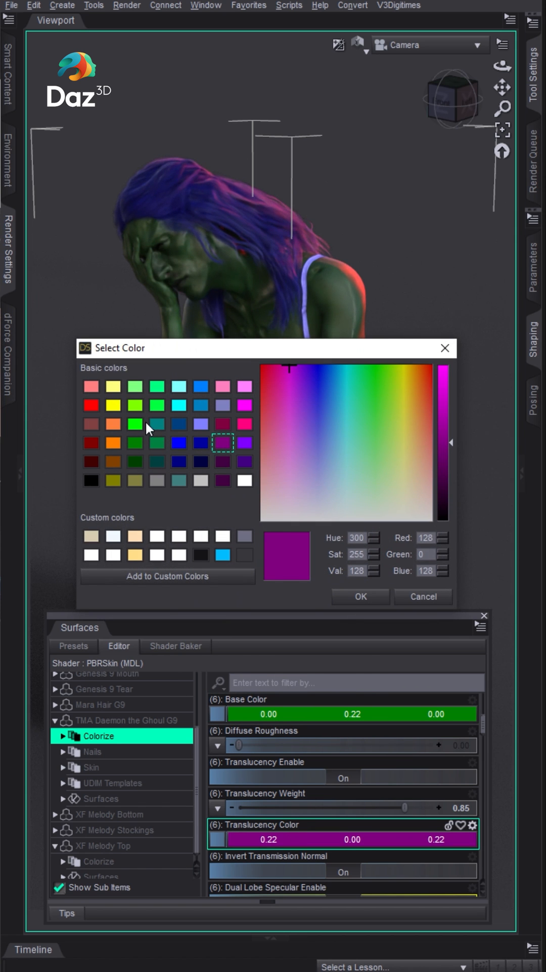
pyautogui.click(360, 595)
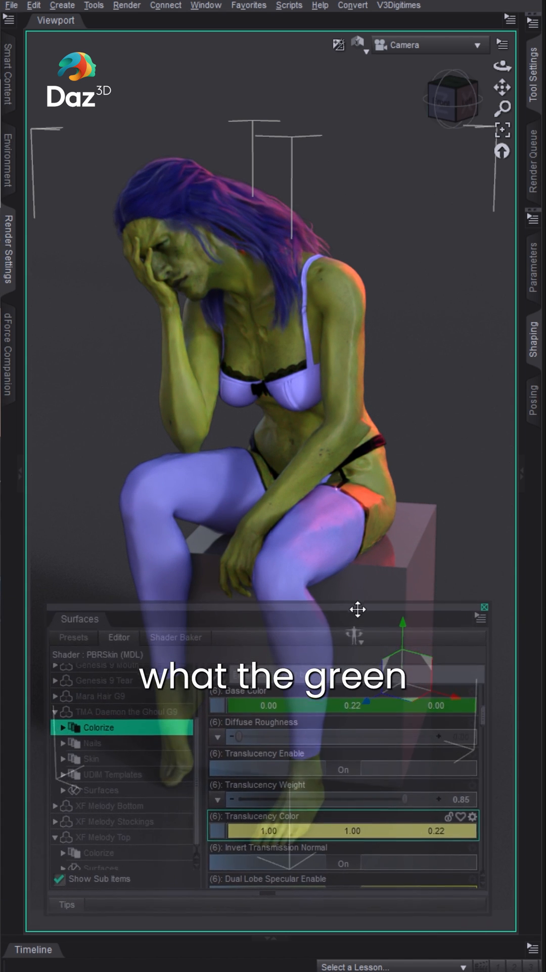
# Step: Try blue-violet then choose a dull teal translucency, and hide the surface settings to view the figure
pyautogui.click(217, 830)
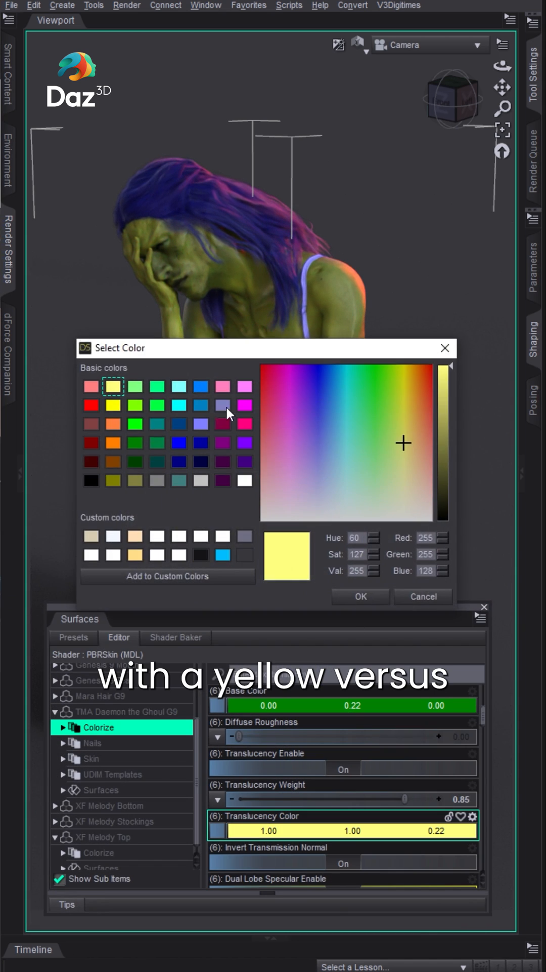
pyautogui.moveTo(222, 415)
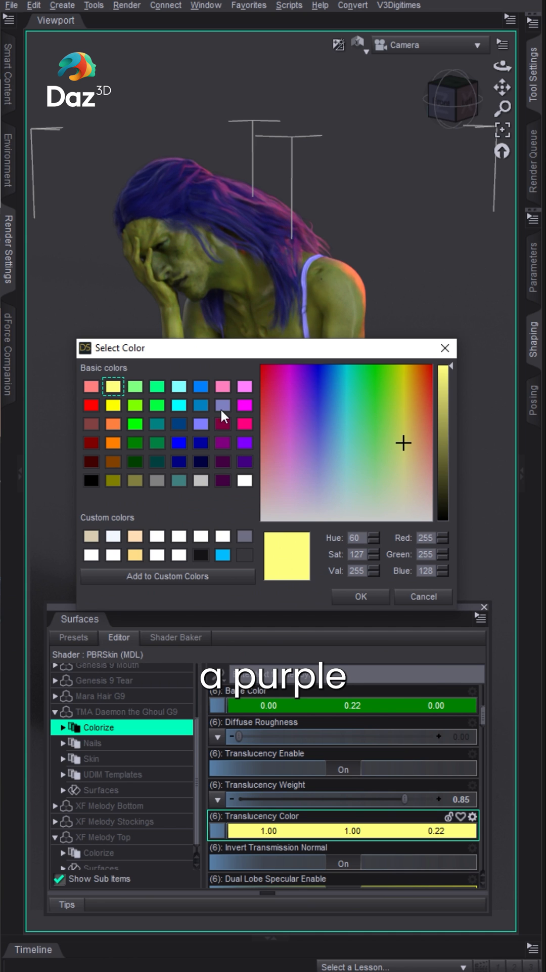
pyautogui.click(360, 595)
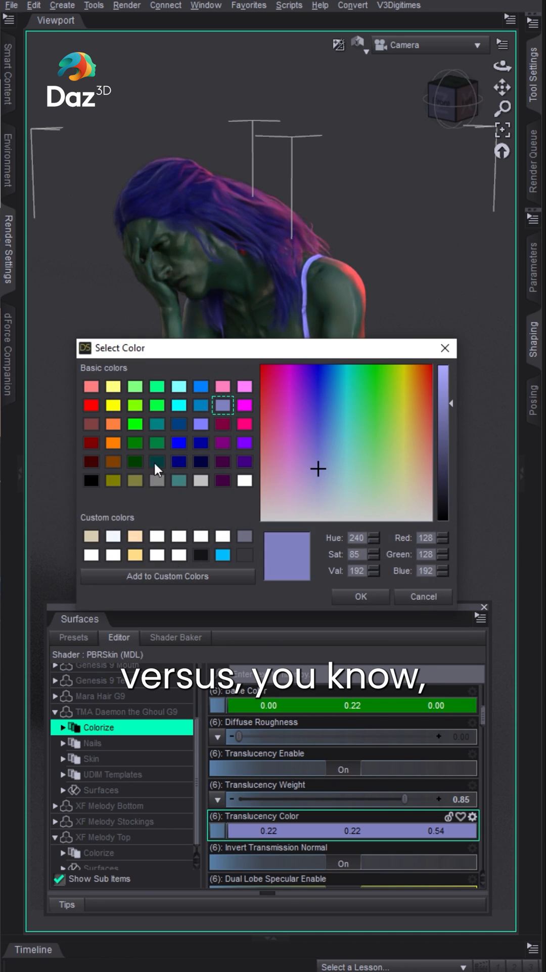
pyautogui.click(179, 481)
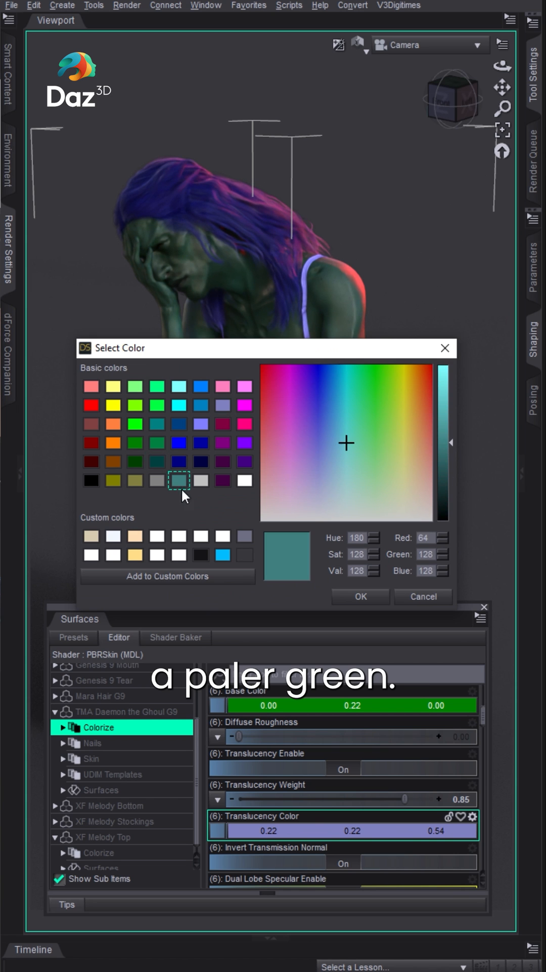
pyautogui.click(360, 596)
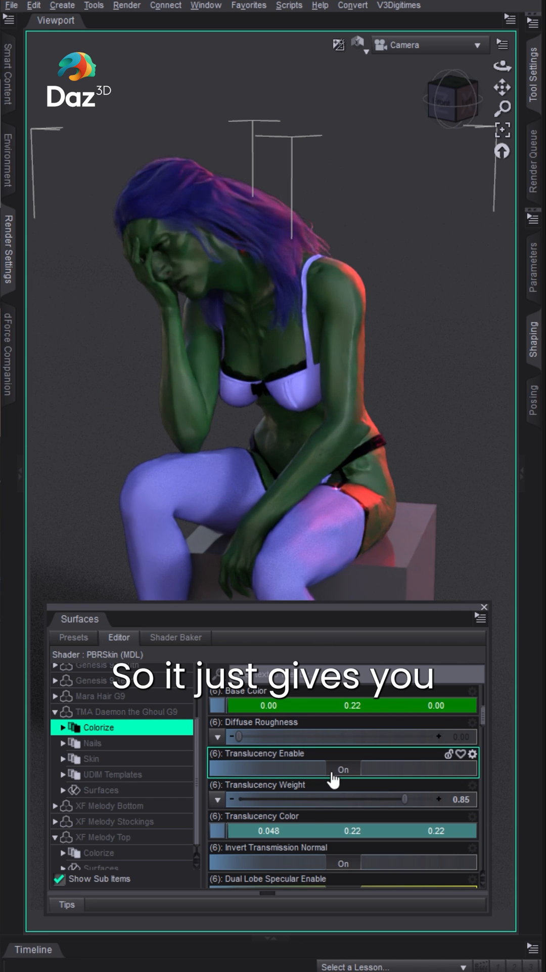
pyautogui.click(483, 606)
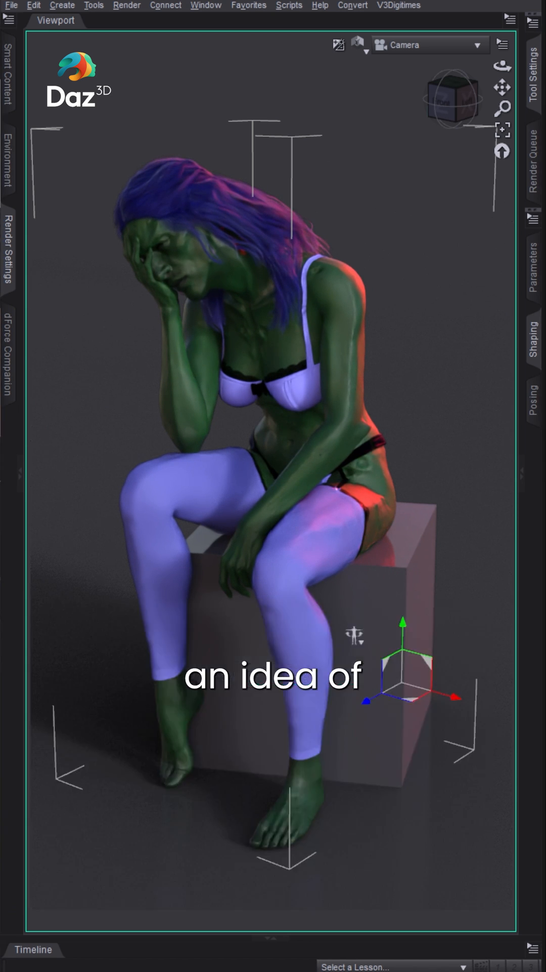